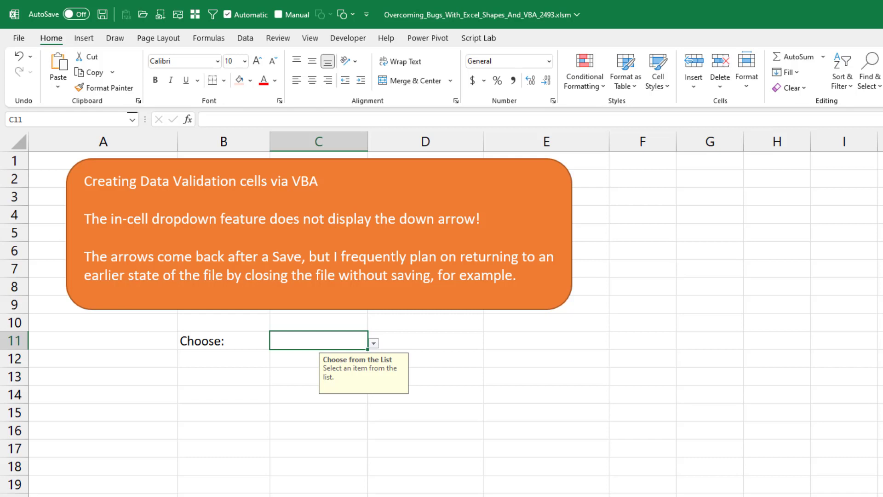
mouse_move(387, 343)
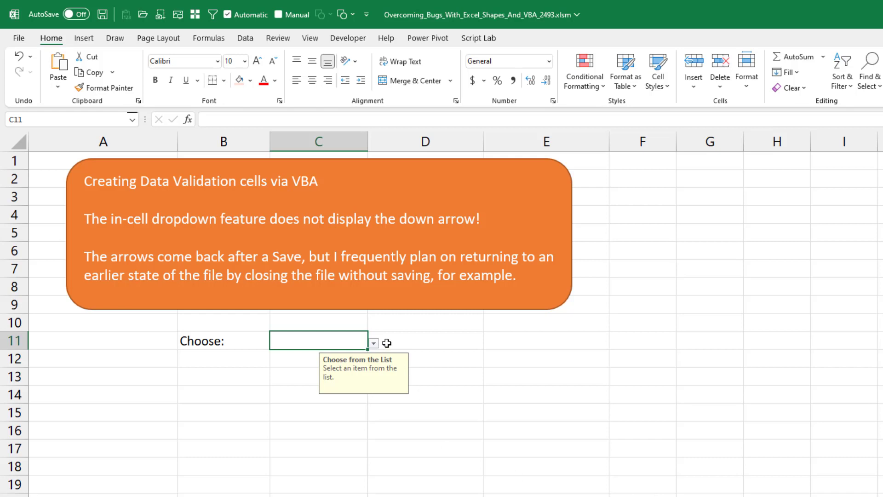
mouse_move(375, 342)
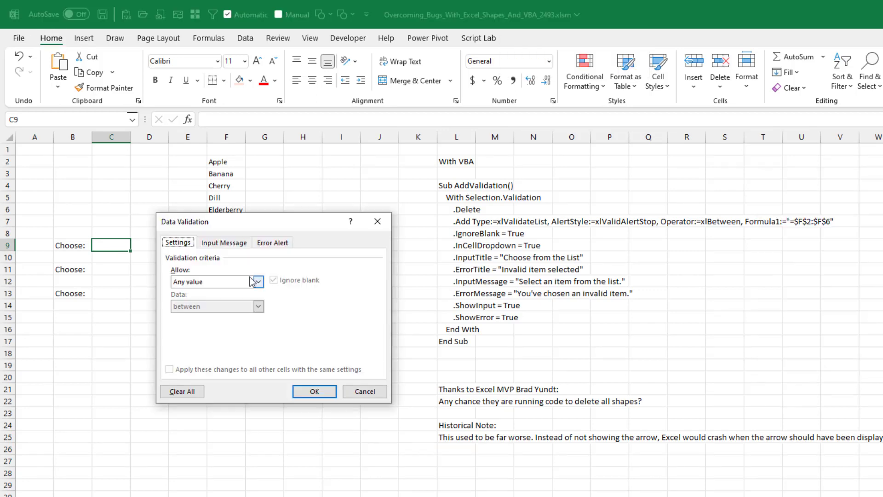
Restrict C9 to the fruit list F2:F6 and pick Cherry from its dropdown.
left_click(257, 281)
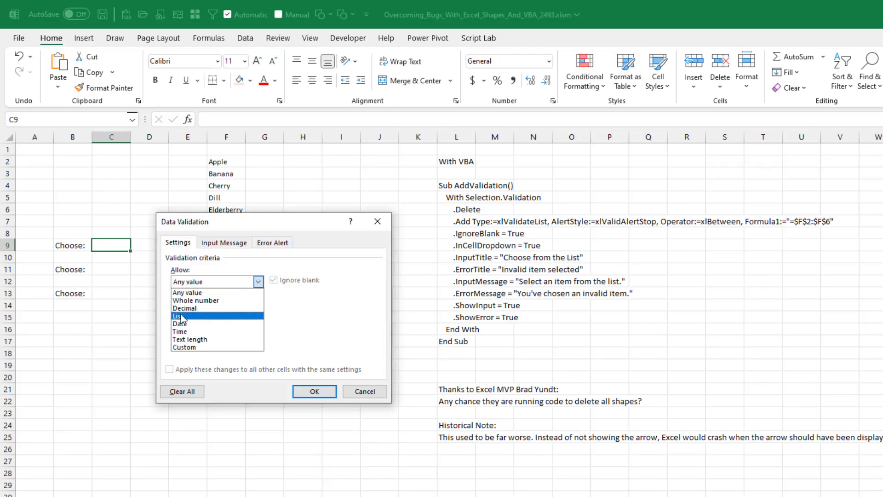
left_click(176, 316)
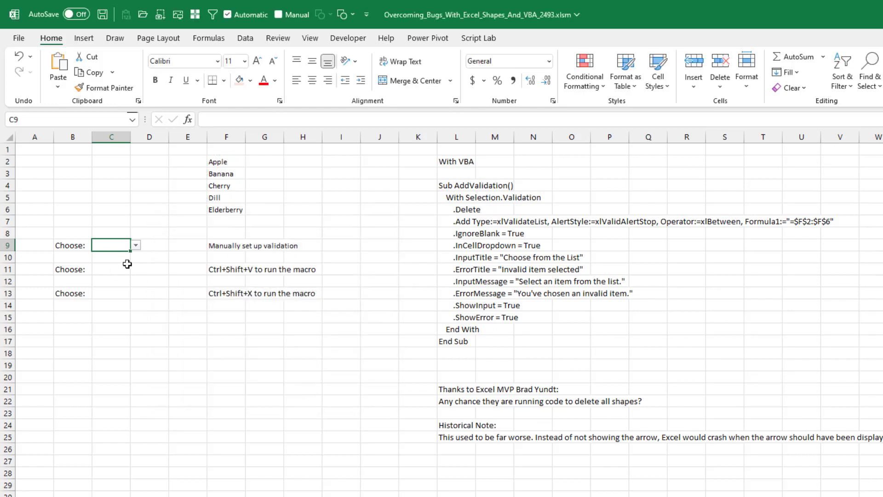
left_click(135, 245)
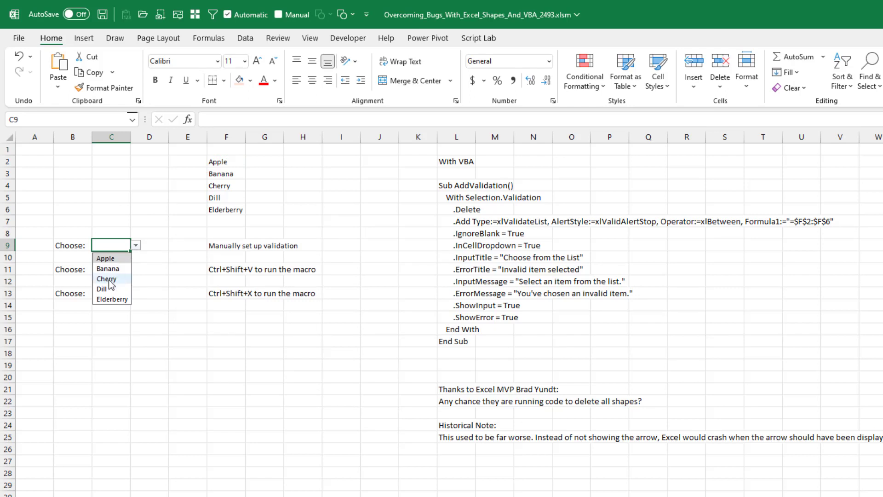
left_click(106, 279)
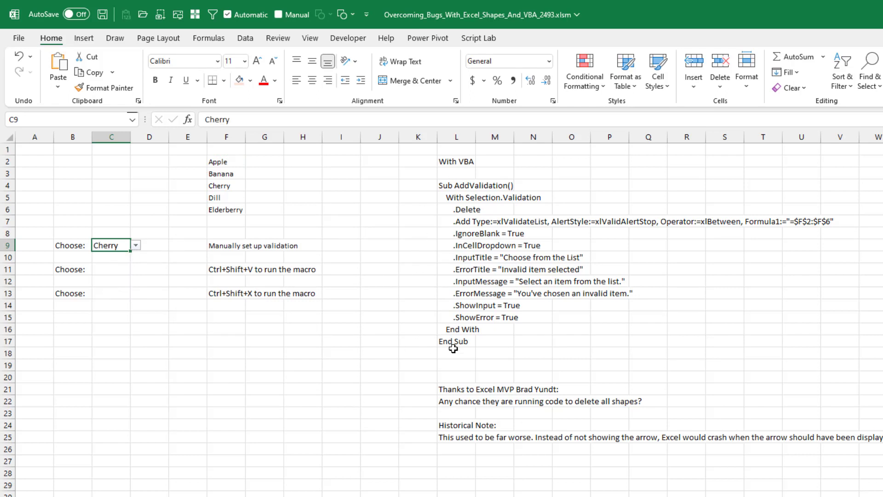
mouse_move(641, 265)
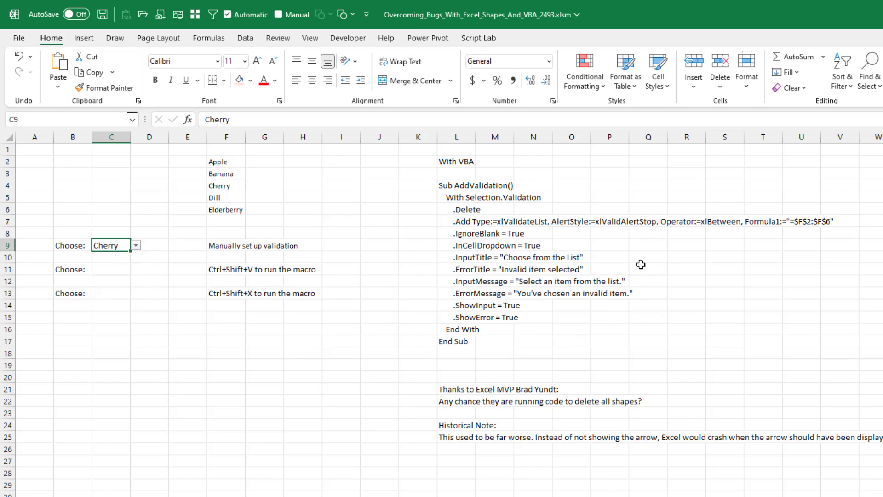
Apply the AddValidation macro's 'Choose from the List' validation to C11, then select C13.
left_click(110, 269)
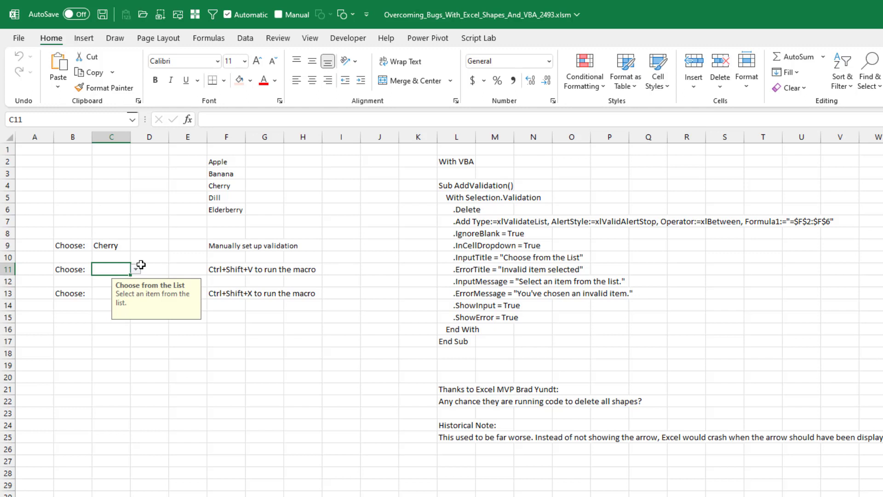
mouse_move(135, 276)
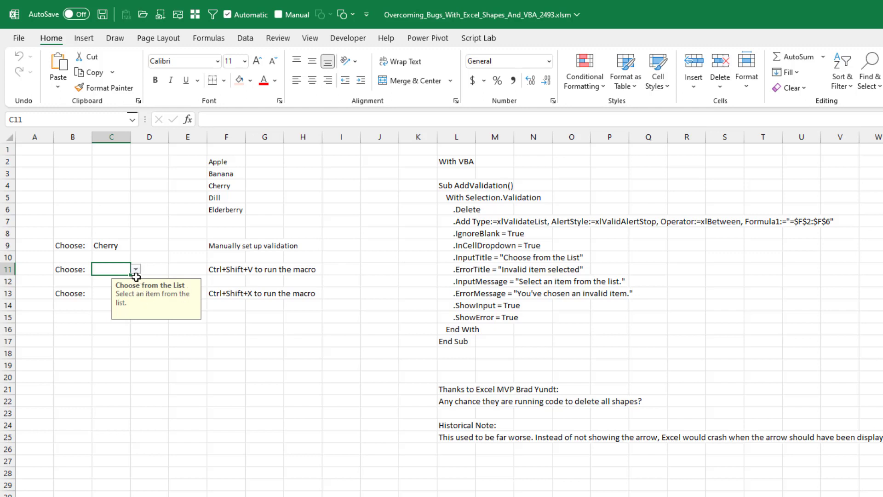
type("F")
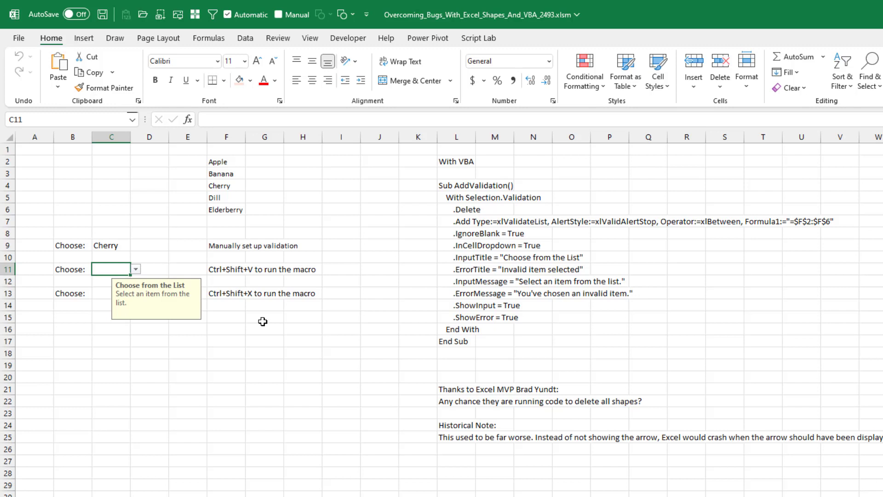
left_click(111, 280)
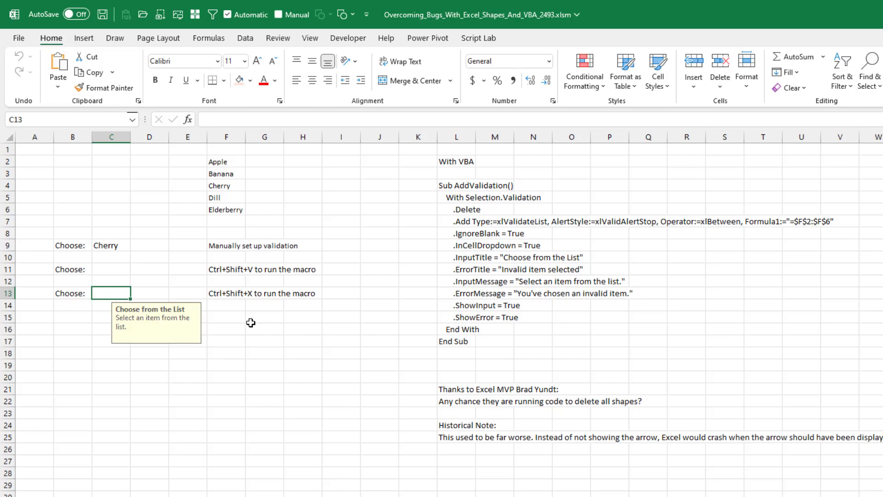
mouse_move(156, 322)
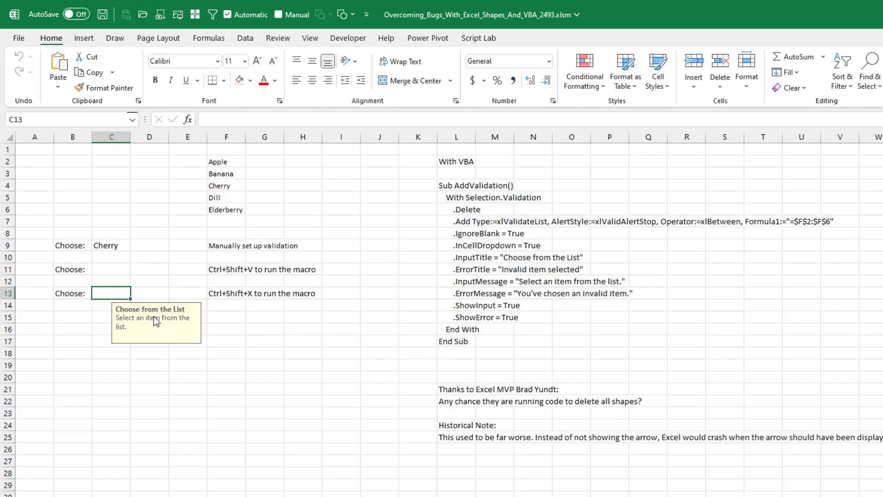
Move between the Choose cells C11 and C13 to check for dropdown arrows.
left_click(111, 281)
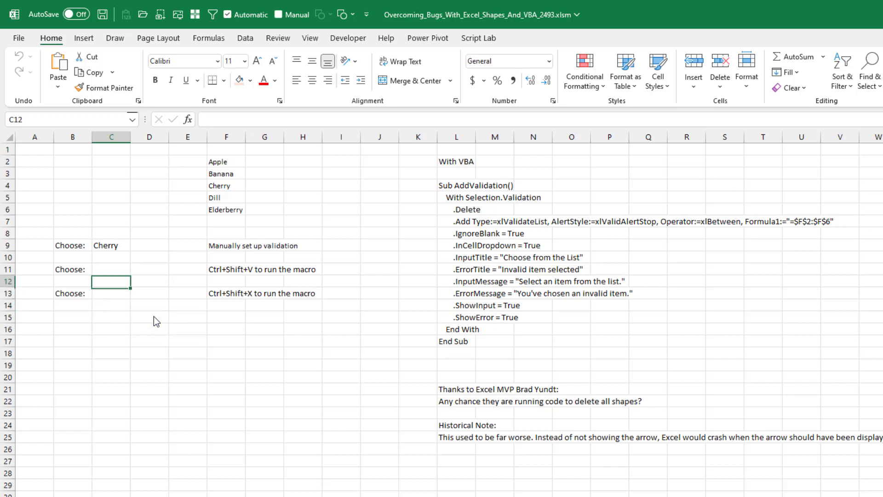
left_click(111, 256)
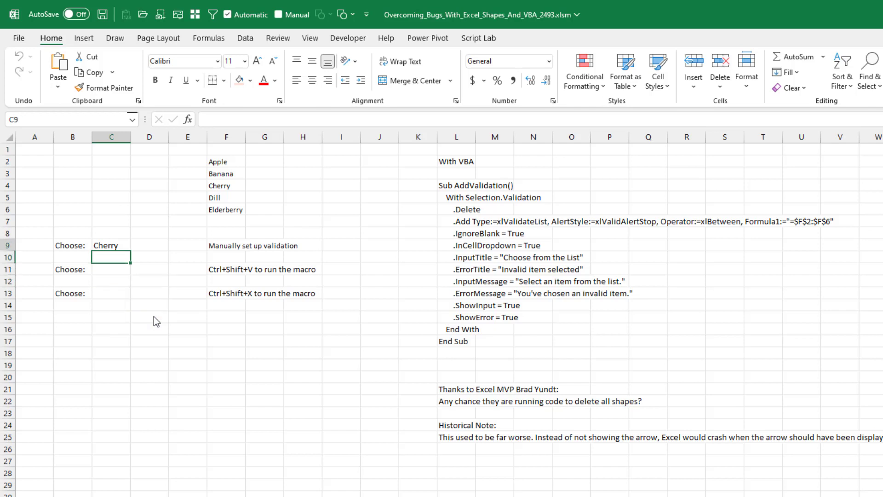
left_click(111, 269)
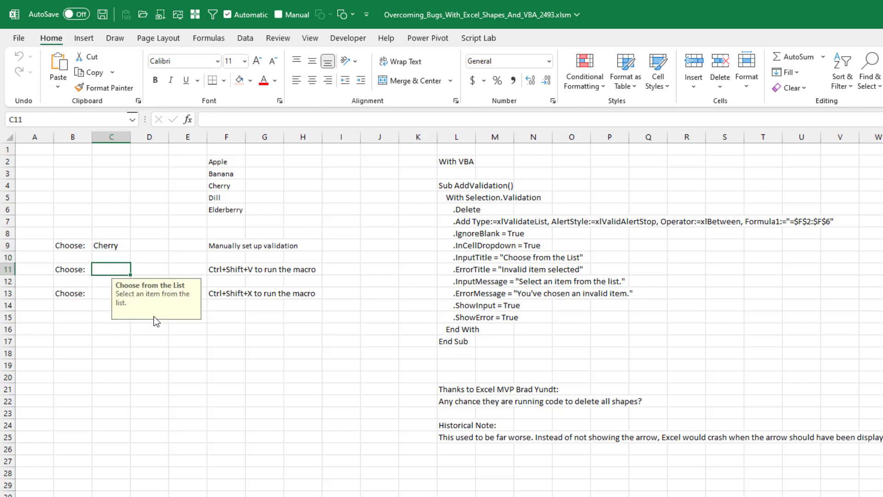
left_click(111, 293)
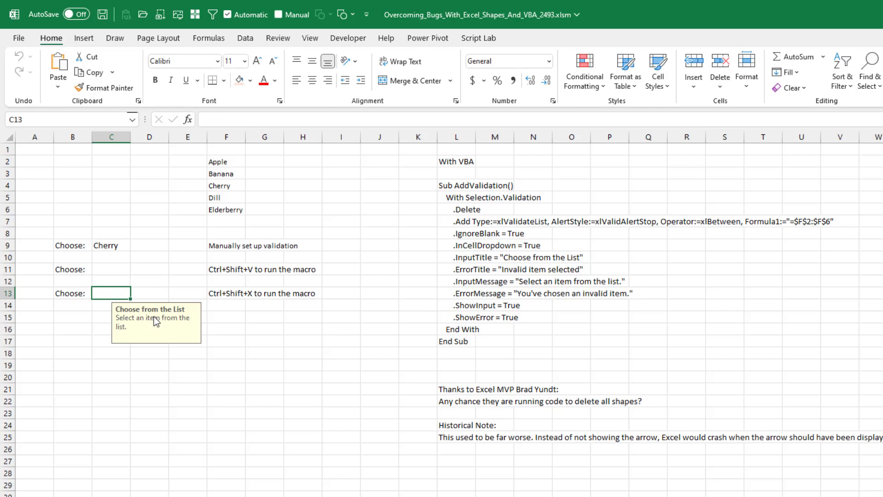
mouse_move(42, 59)
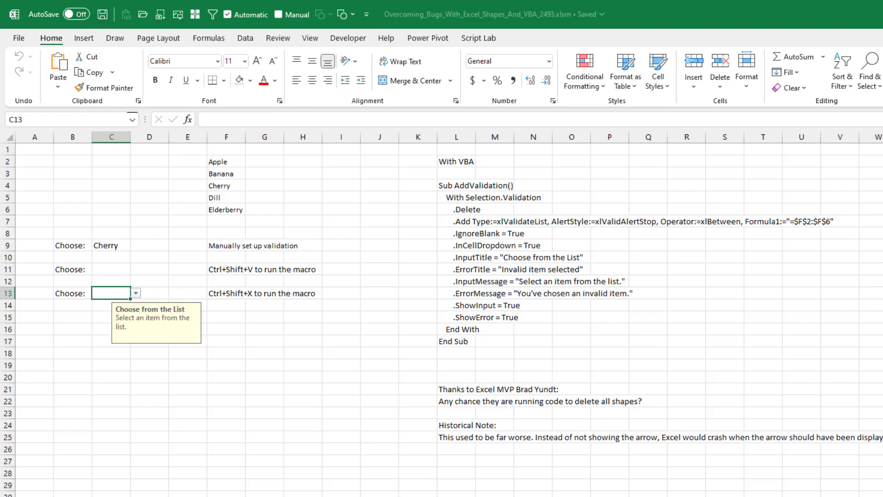
Select C11 after saving to confirm its dropdown arrow has returned.
left_click(111, 269)
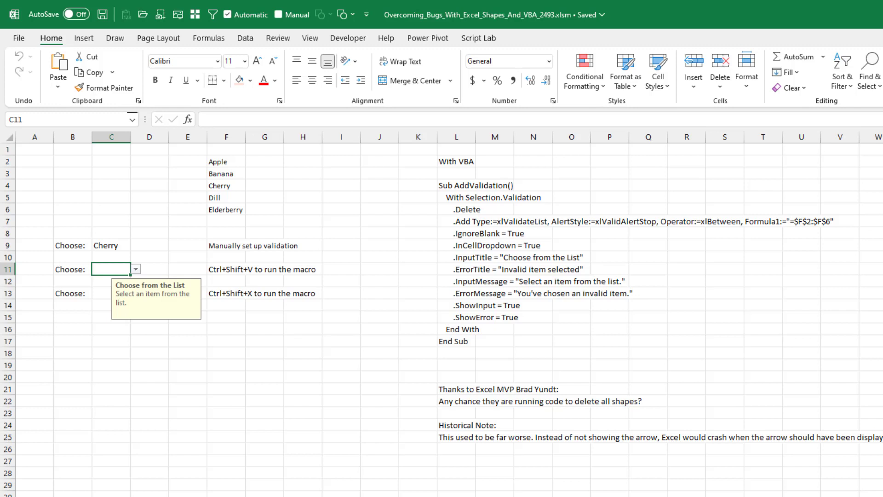
mouse_move(137, 397)
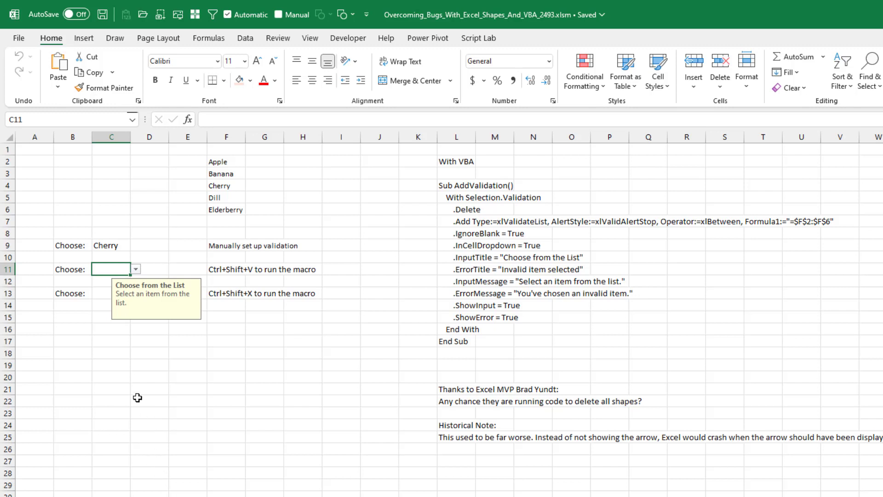
mouse_move(138, 275)
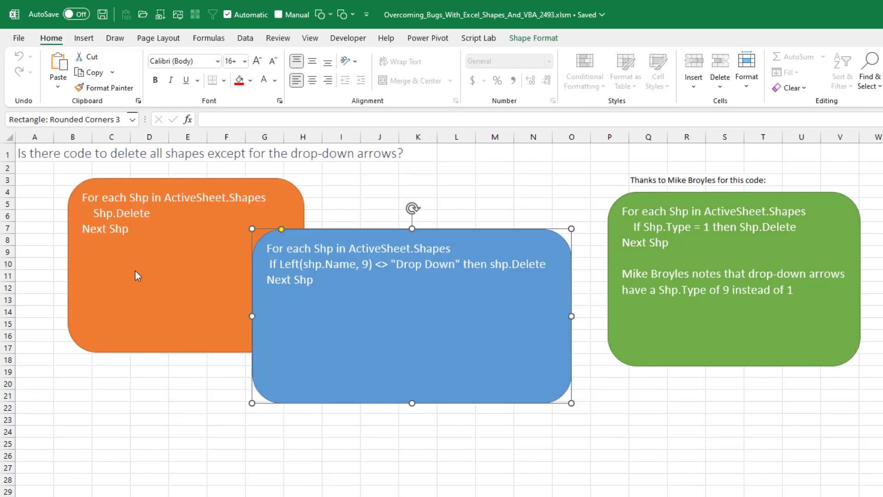
left_click(164, 459)
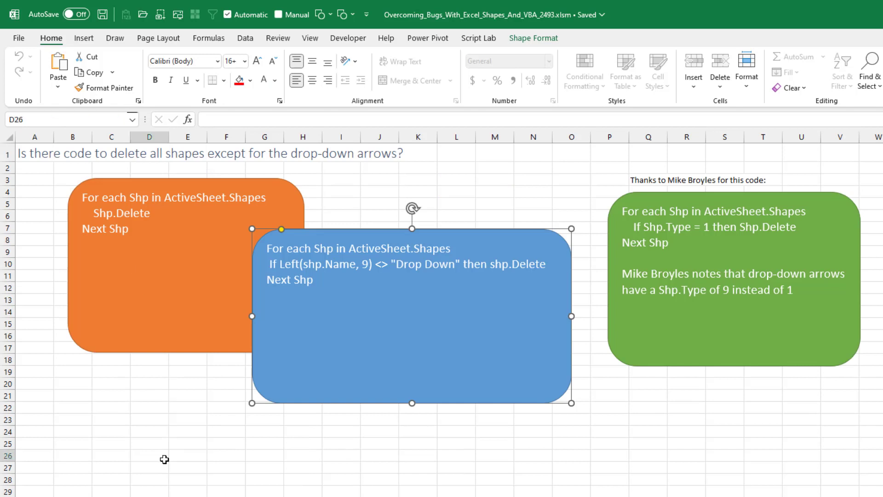
left_click(149, 455)
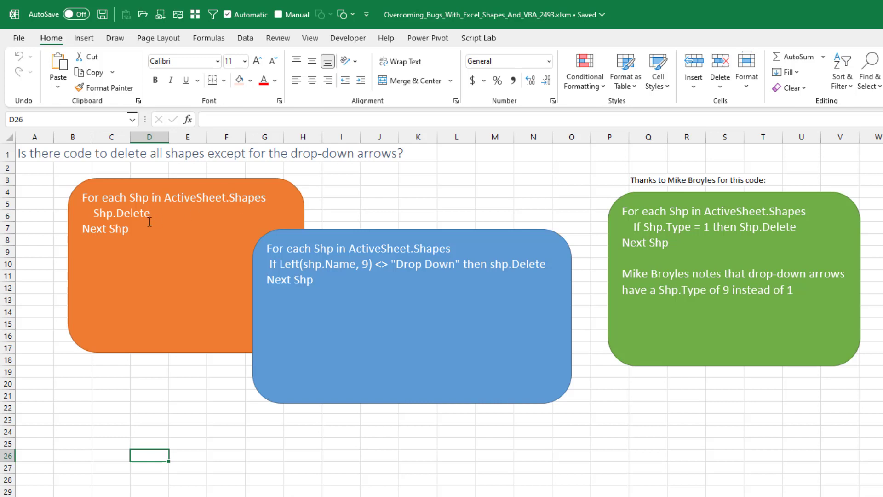
mouse_move(141, 269)
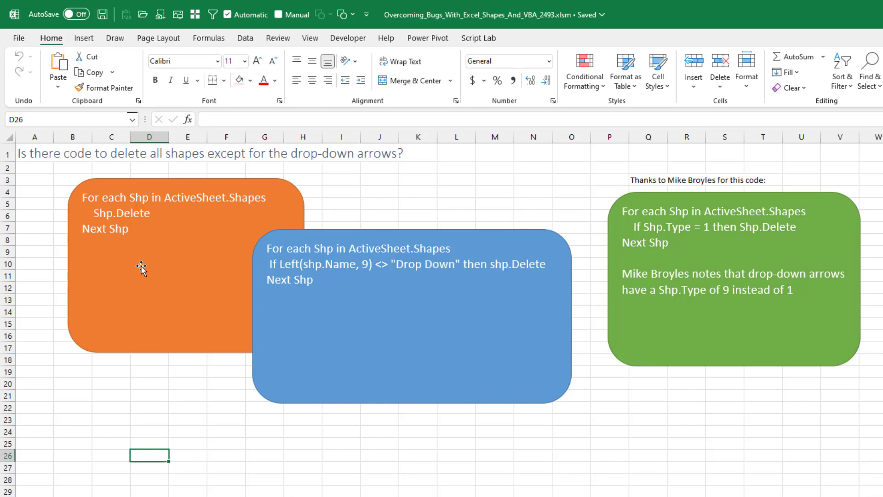
mouse_move(146, 260)
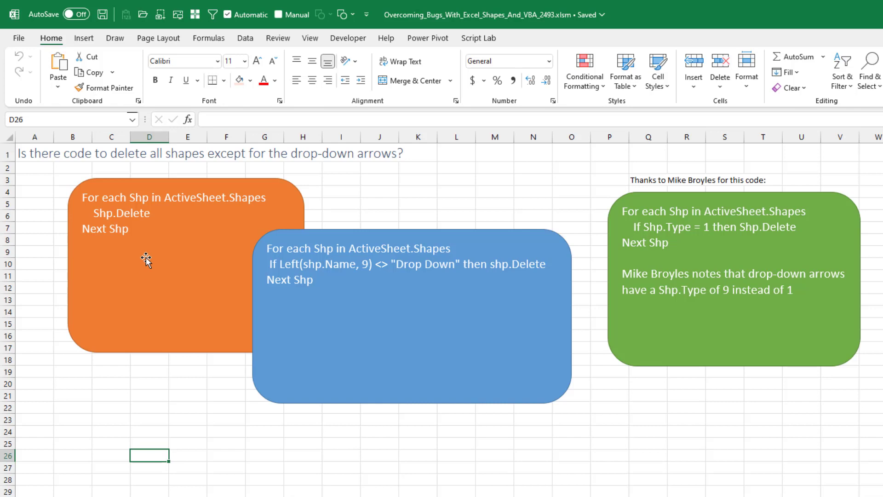
mouse_move(329, 264)
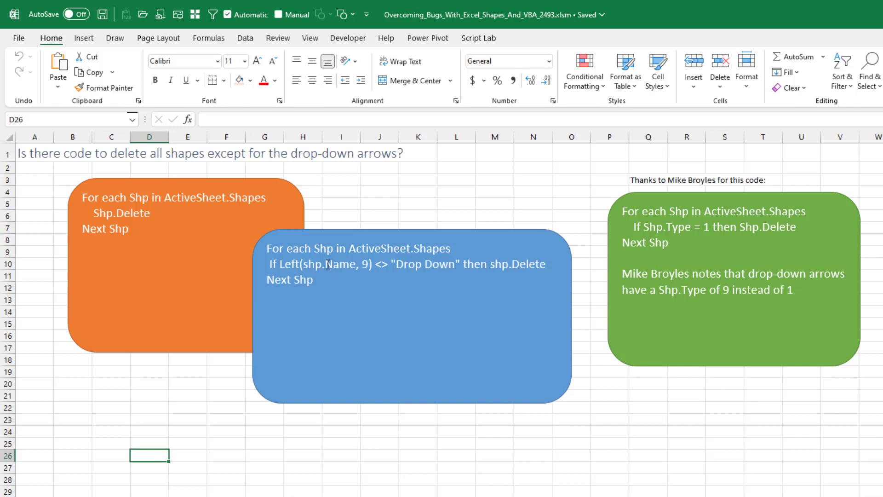
mouse_move(351, 275)
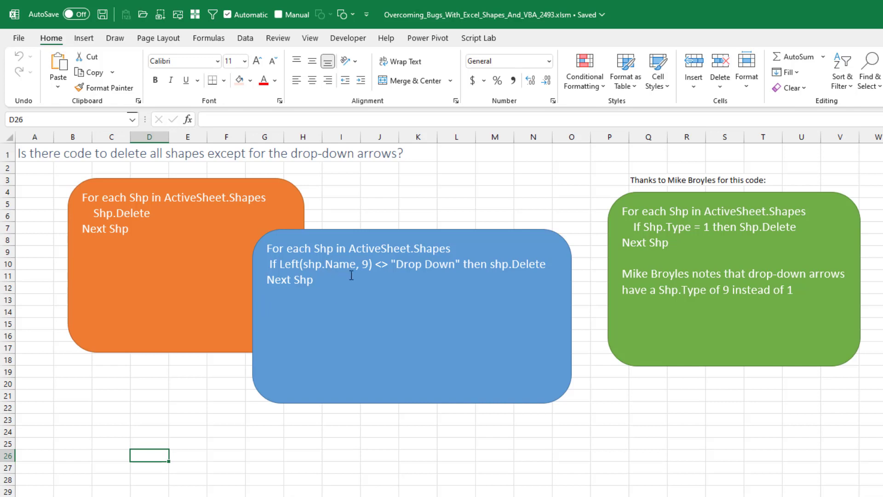
mouse_move(362, 270)
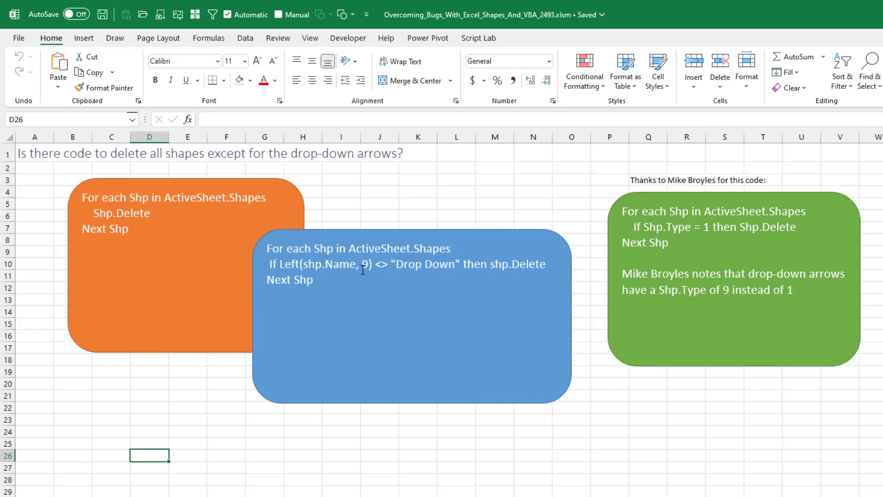
mouse_move(461, 274)
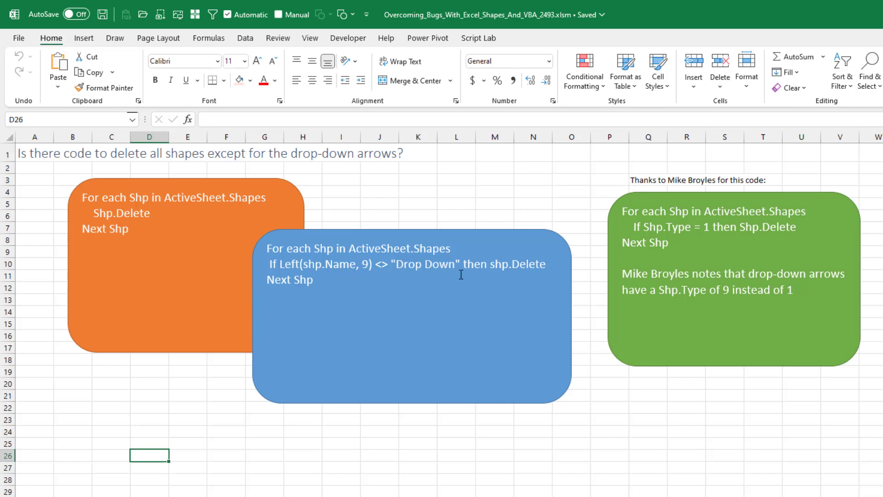
mouse_move(535, 269)
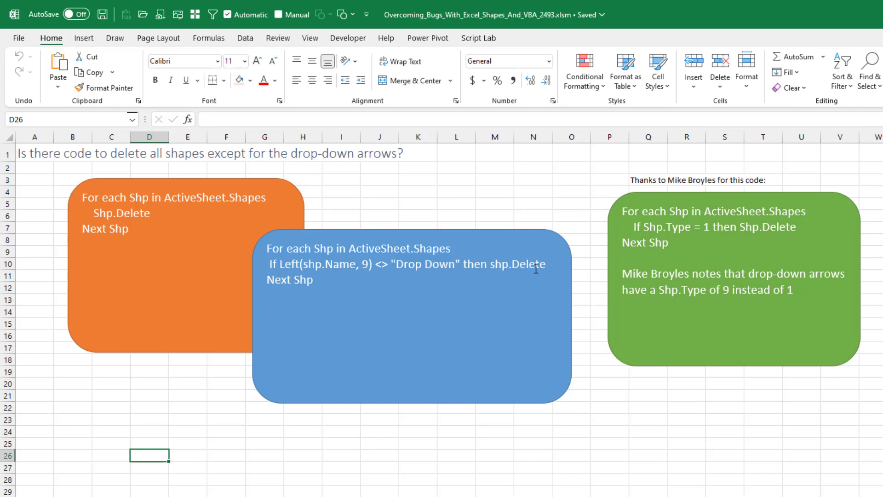
mouse_move(699, 355)
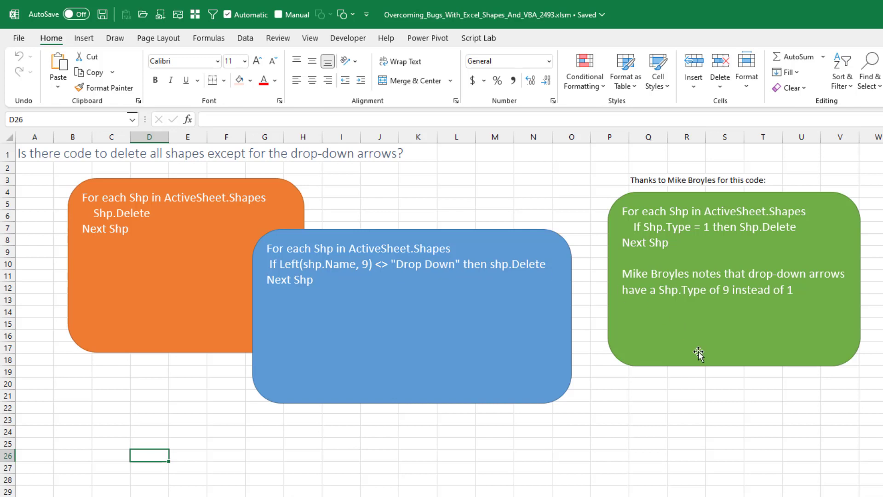
mouse_move(364, 291)
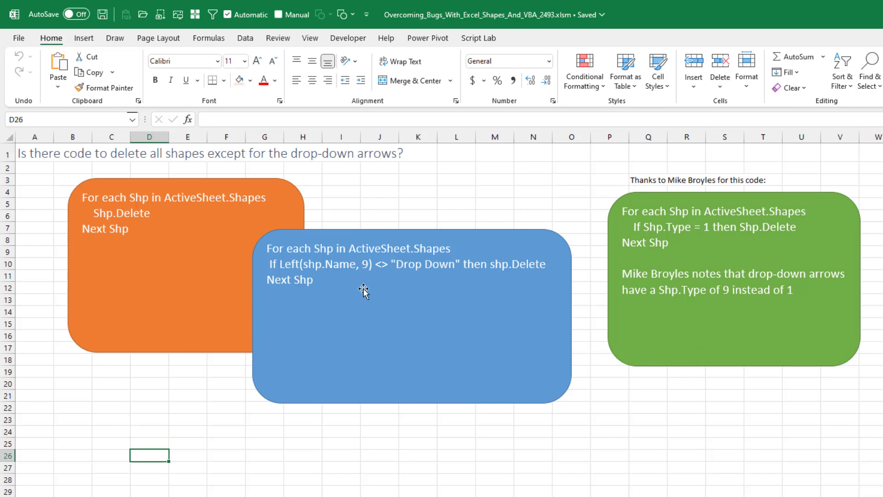
mouse_move(539, 297)
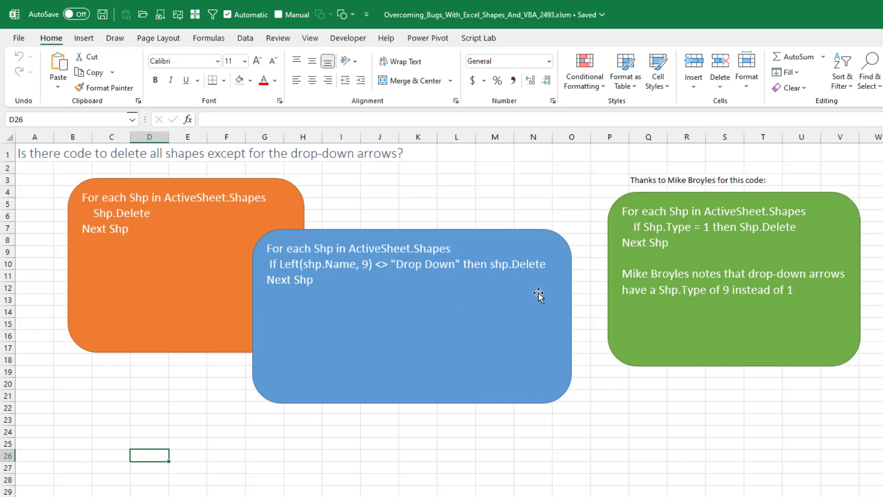
mouse_move(668, 230)
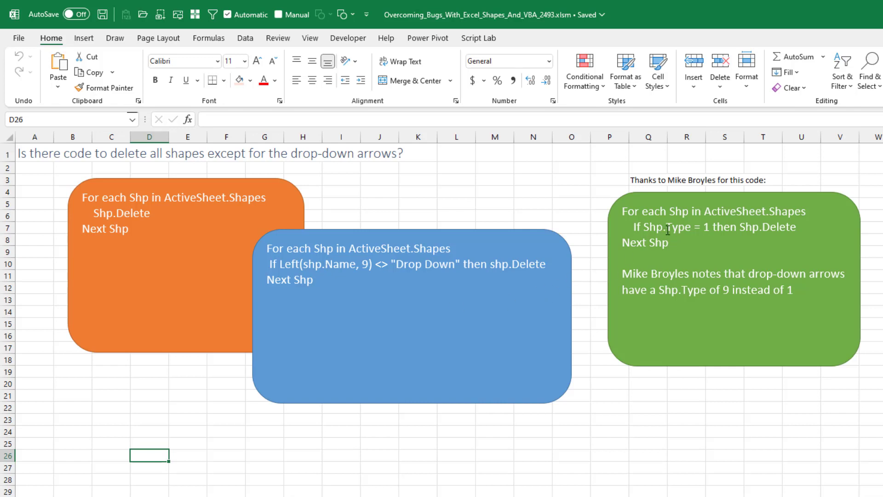
mouse_move(139, 249)
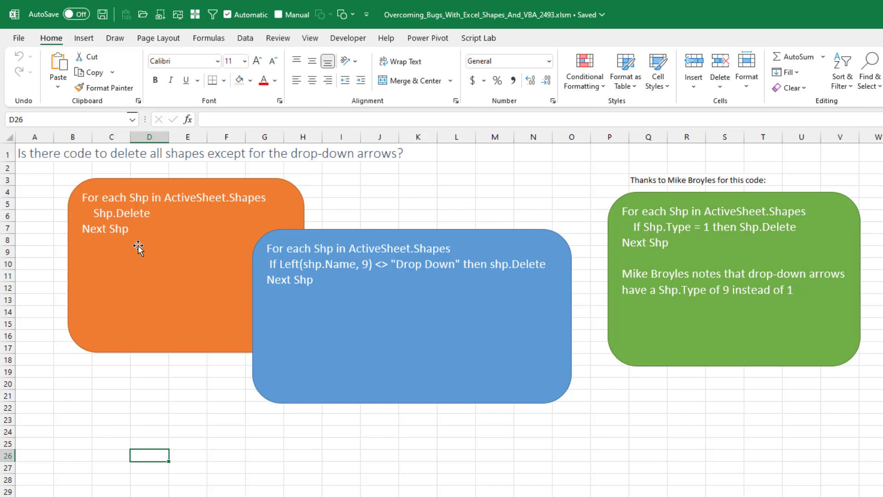
mouse_move(727, 290)
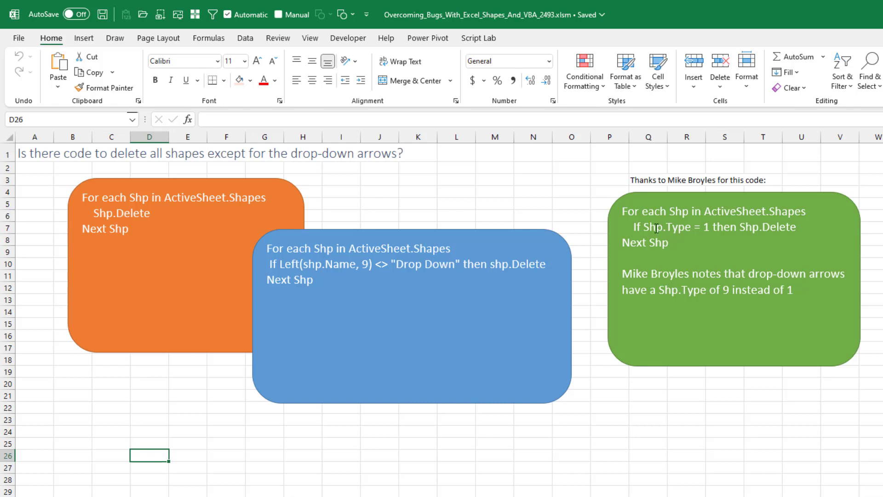
mouse_move(734, 226)
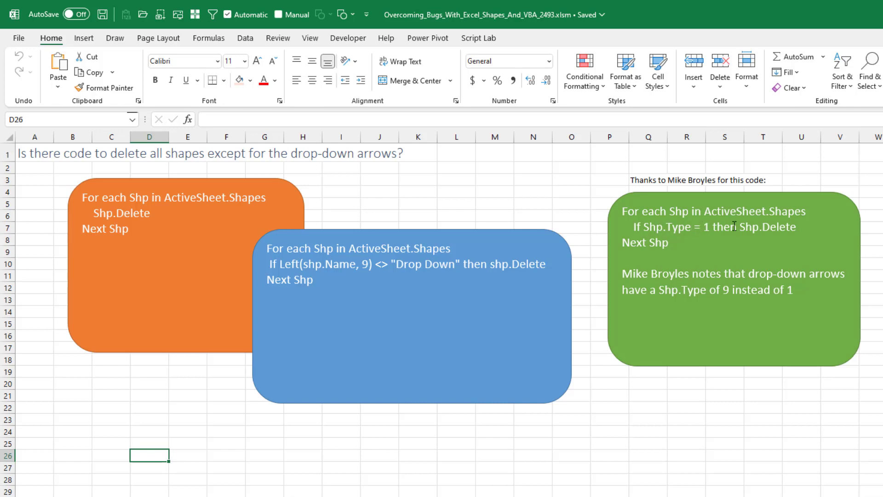
mouse_move(766, 246)
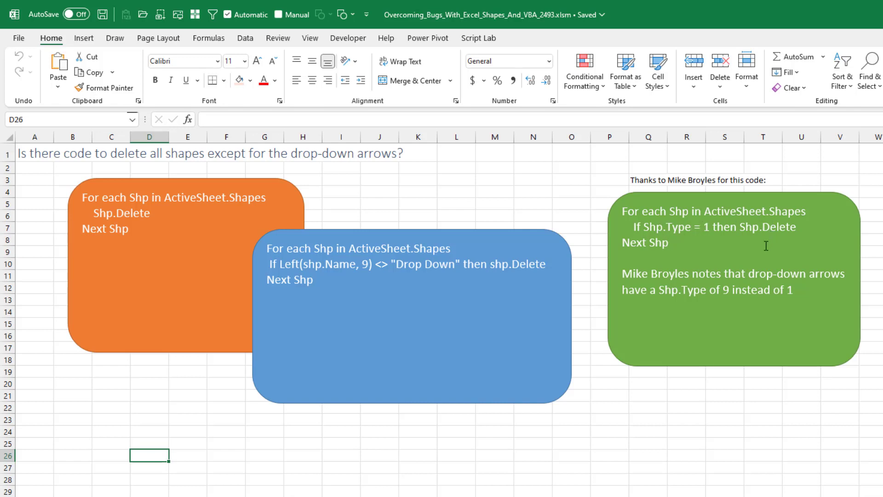
mouse_move(768, 303)
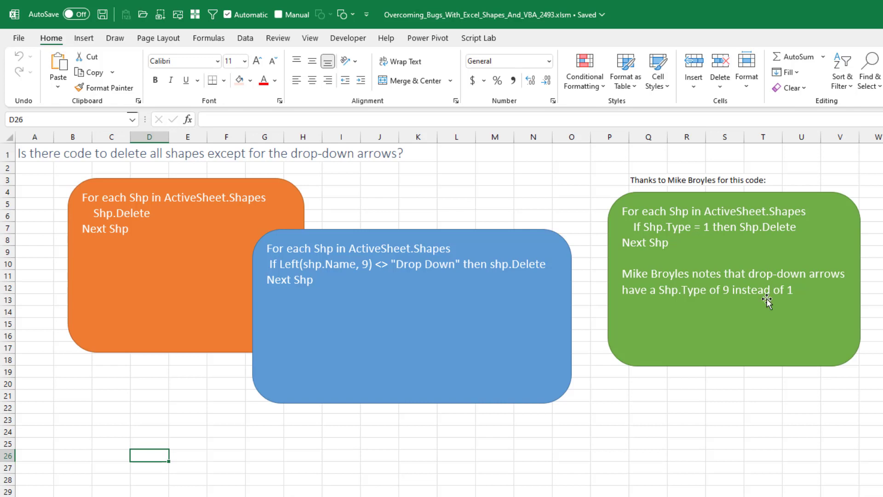
mouse_move(749, 328)
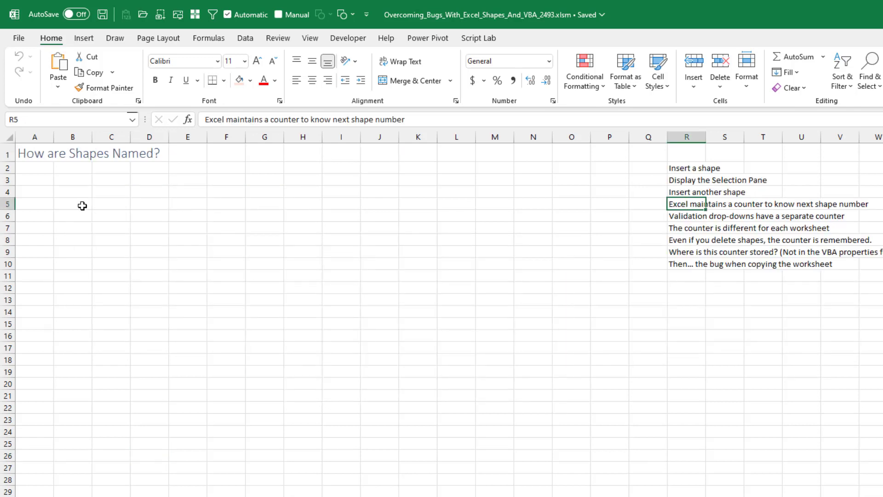
Select B3 and bring up the Shapes gallery from the Quick Access Toolbar.
left_click(73, 179)
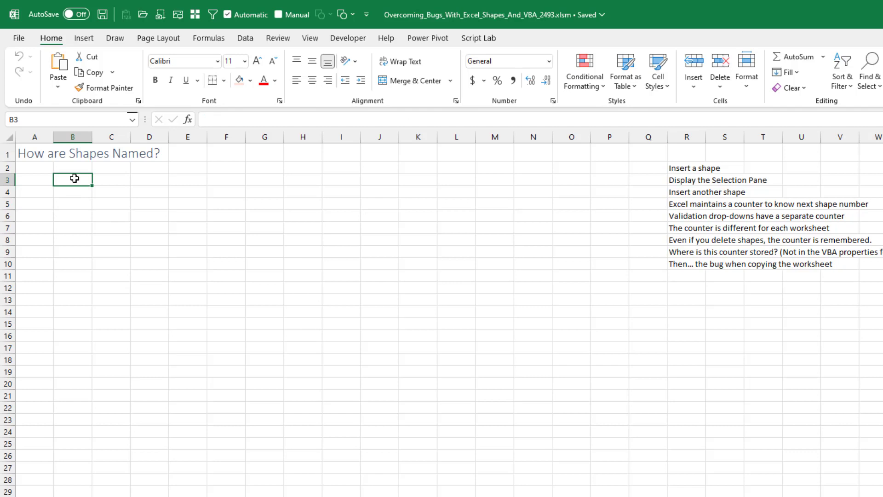
mouse_move(95, 109)
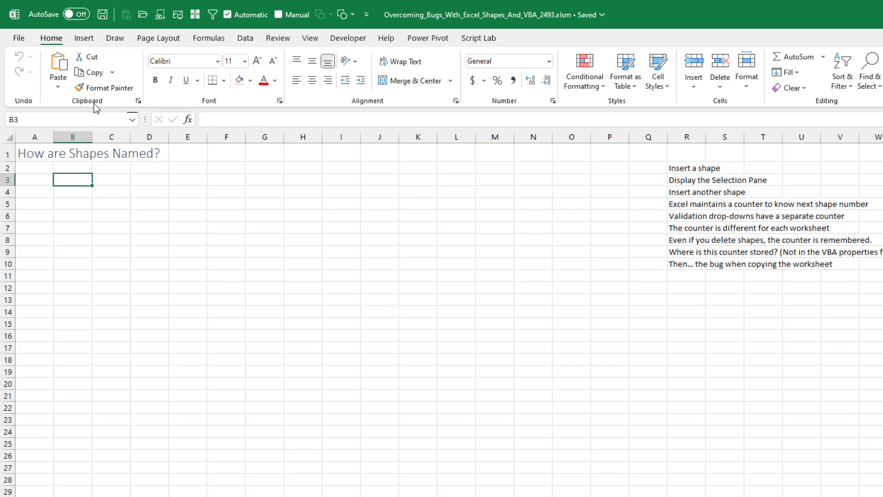
left_click(84, 38)
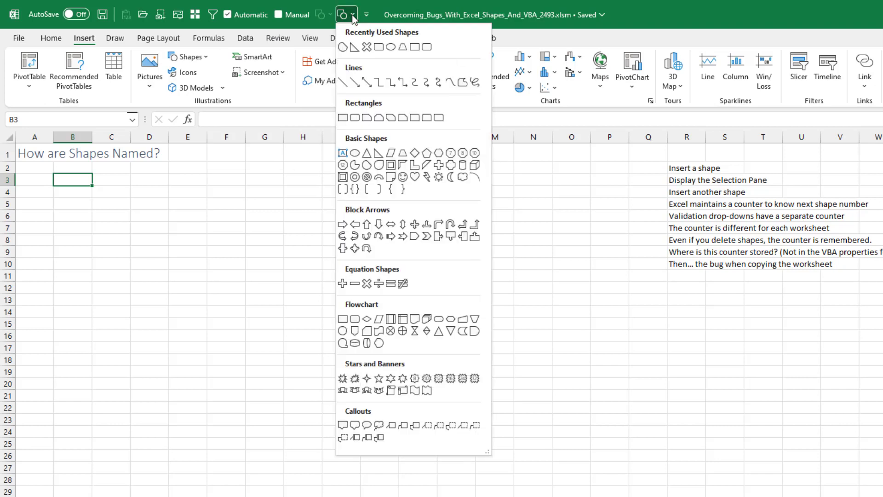
mouse_move(343, 118)
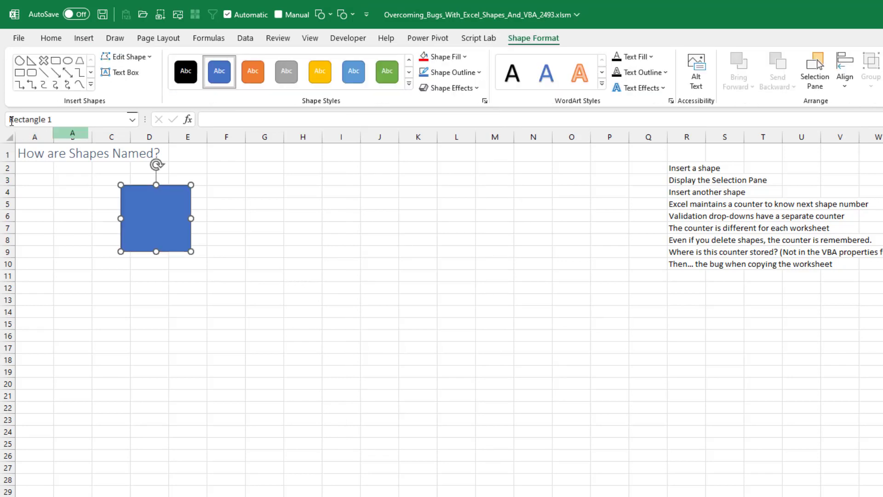
mouse_move(64, 119)
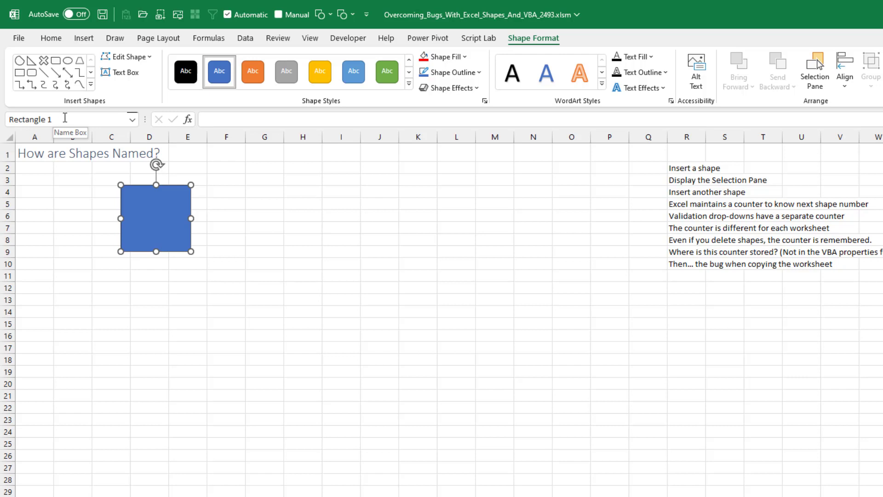
mouse_move(203, 256)
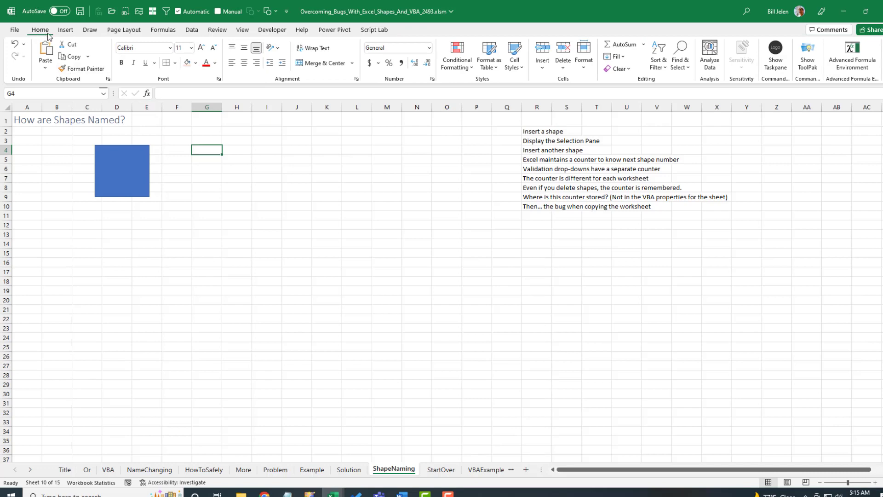
mouse_move(680, 56)
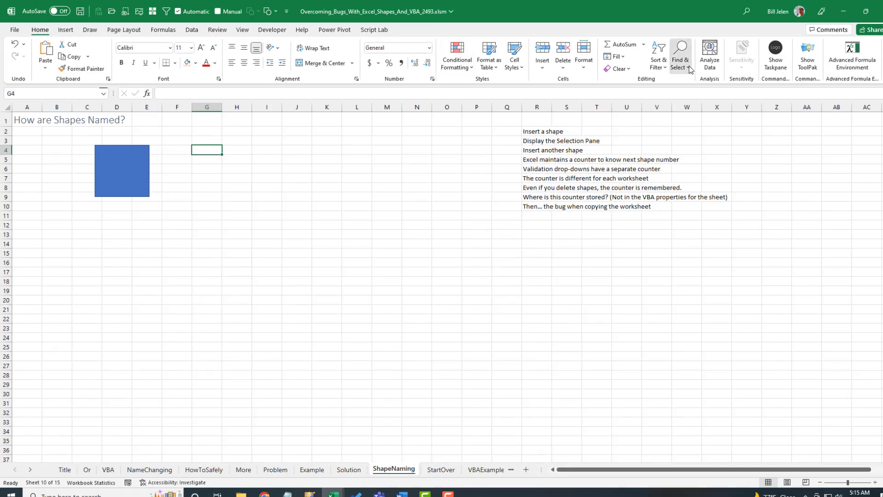
mouse_move(706, 220)
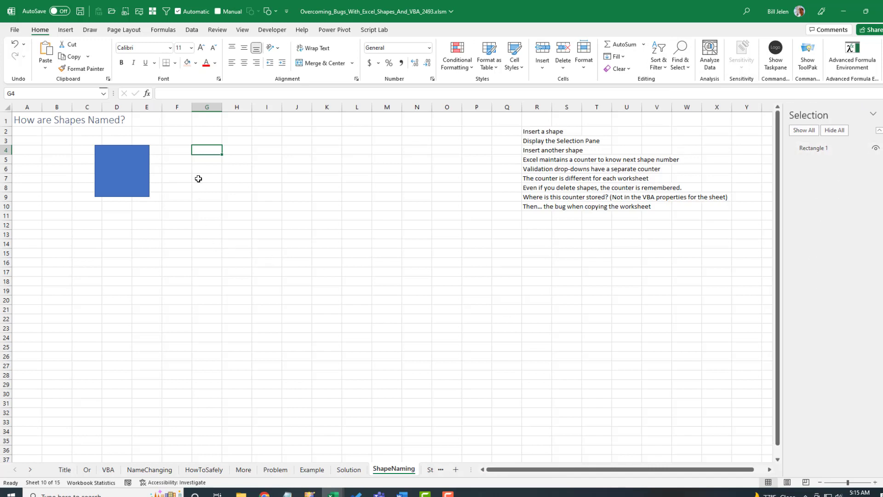
Add Rectangle 2 and Isosceles Triangle 3 from the Shapes gallery, then select G13.
left_click(206, 167)
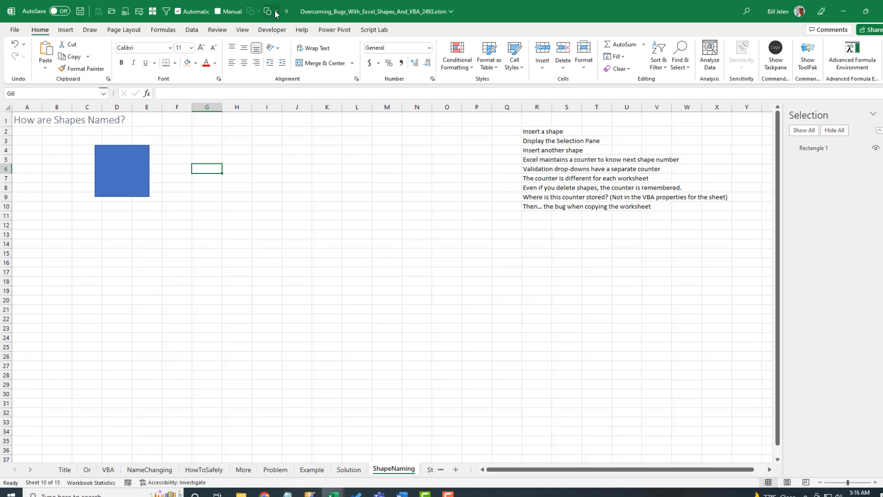
left_click(270, 11)
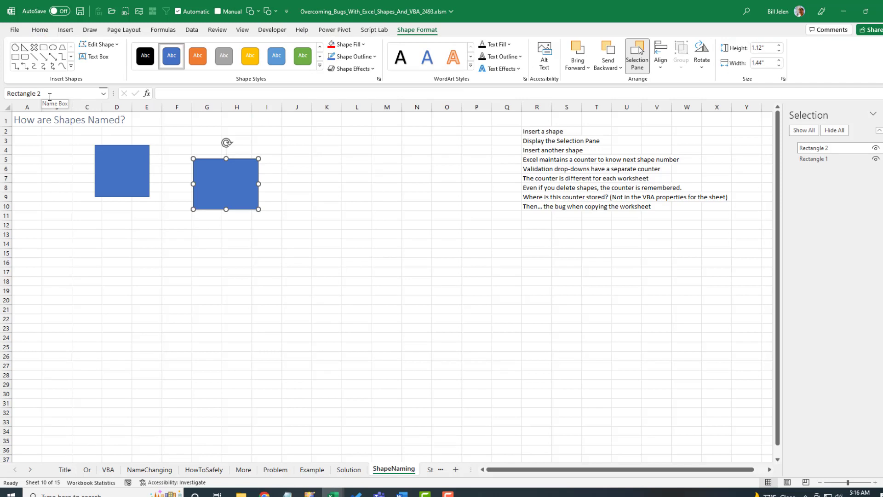
left_click(86, 234)
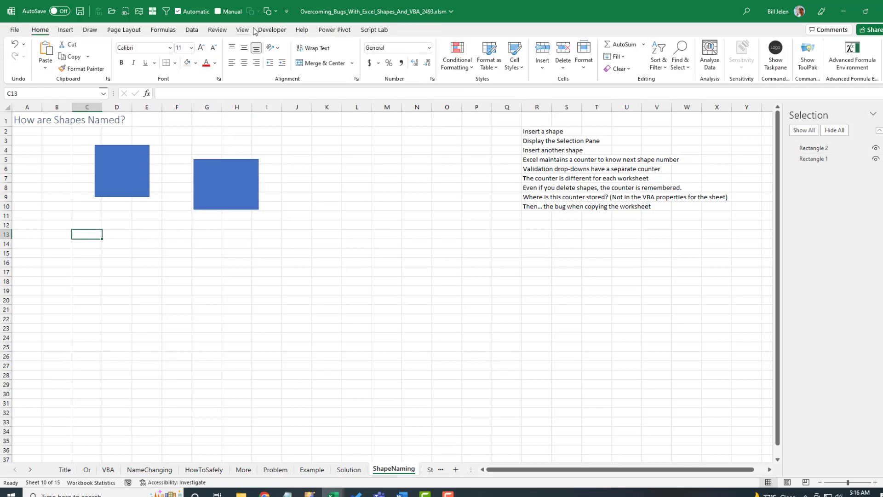
left_click(270, 11)
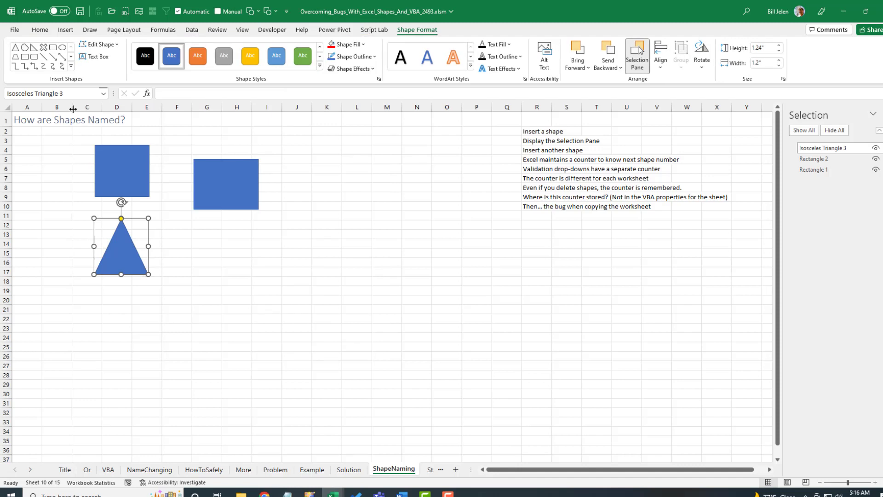
mouse_move(56, 93)
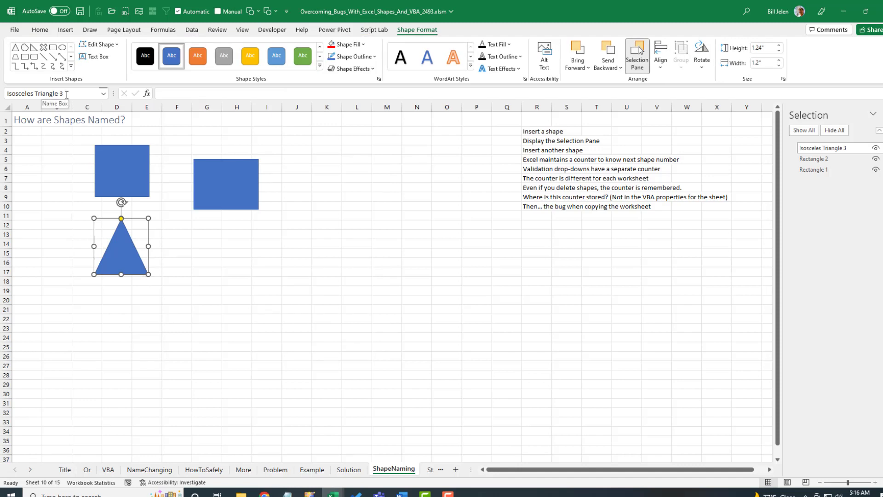
mouse_move(202, 238)
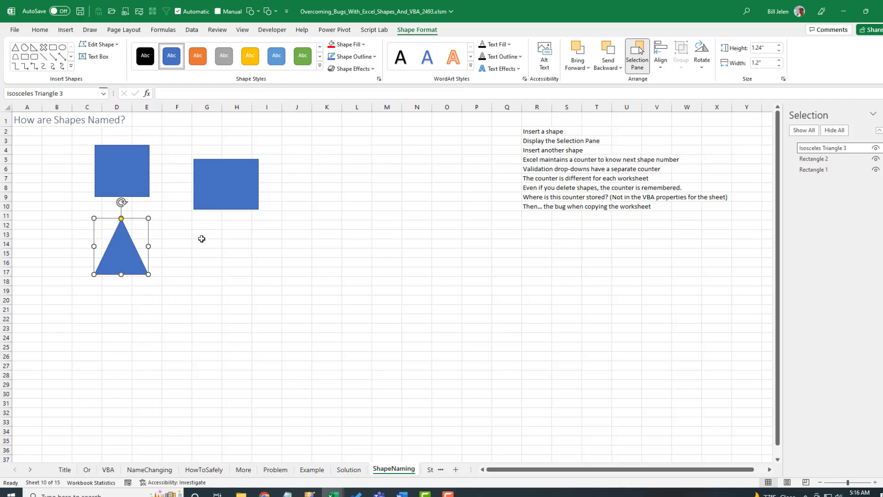
left_click(206, 234)
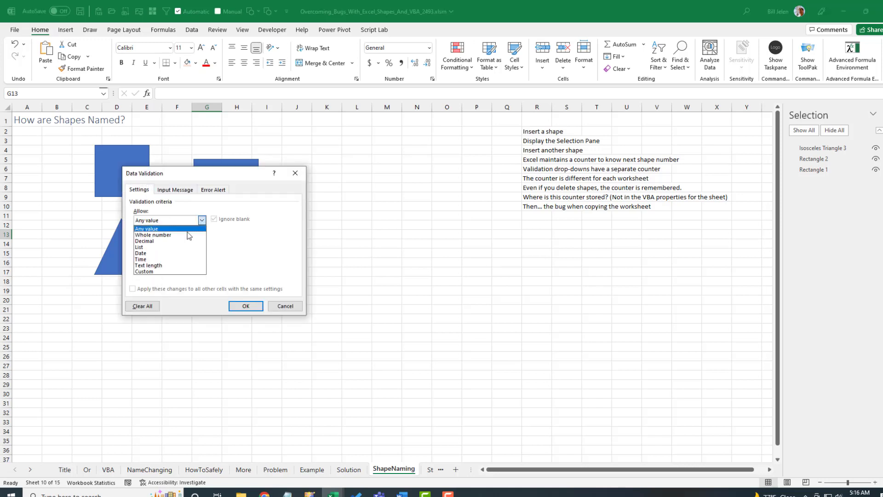
Give the cell a list validation with source 1,2,3,4.
left_click(139, 247)
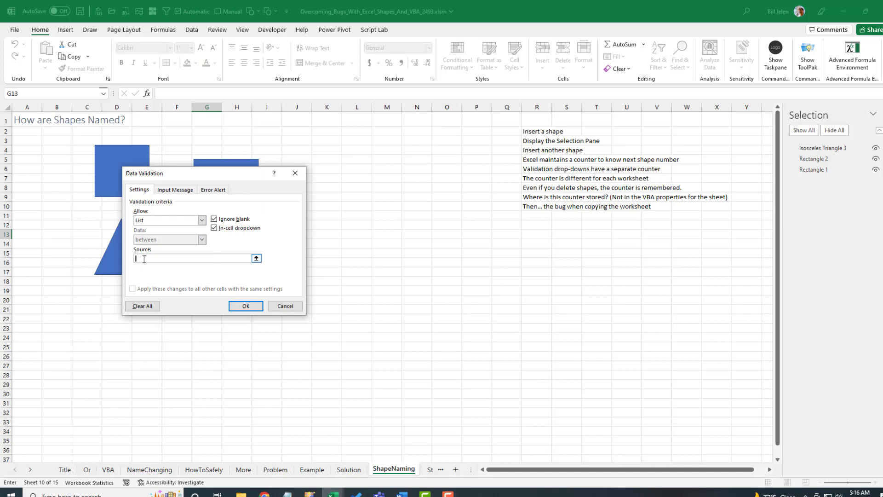
type("1,2,3,4")
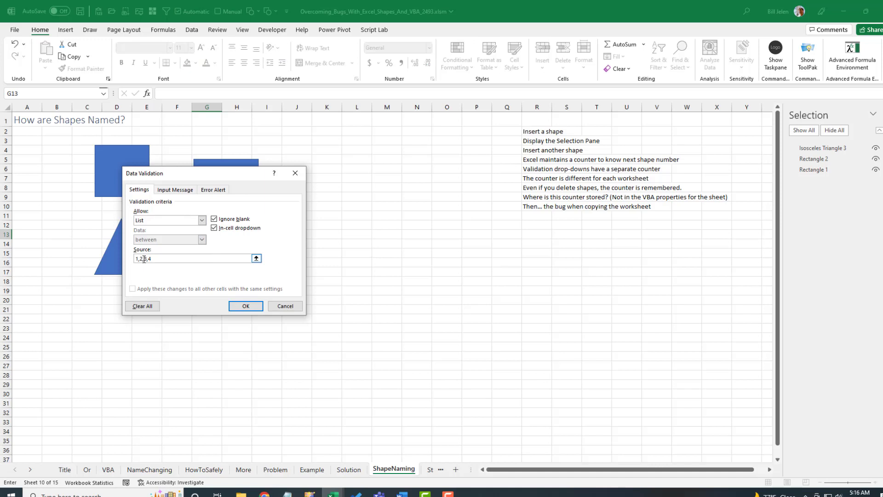
left_click(244, 306)
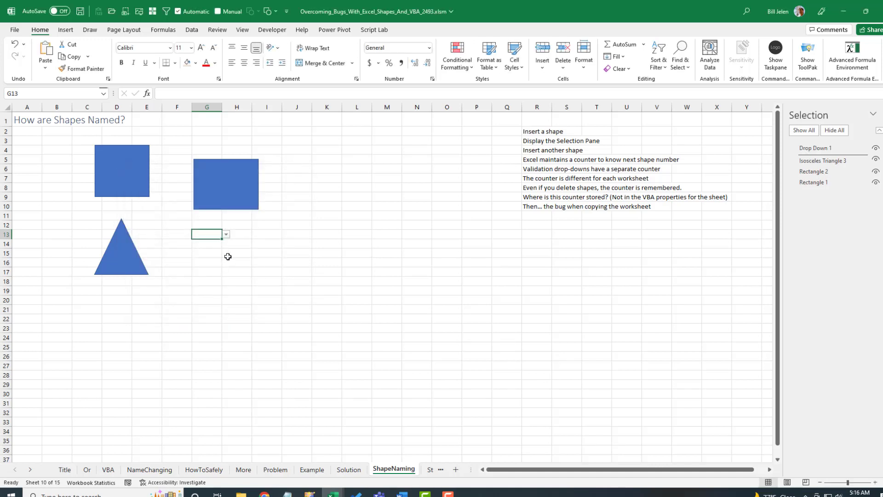
mouse_move(382, 287)
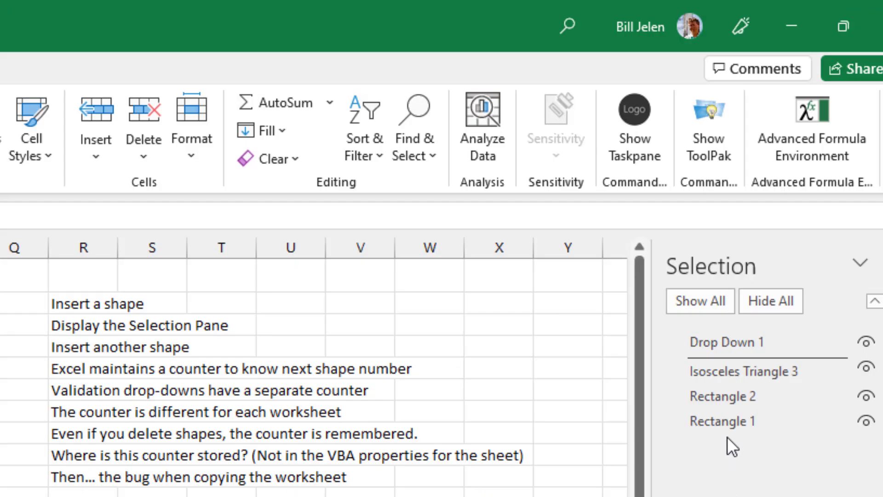
mouse_move(778, 383)
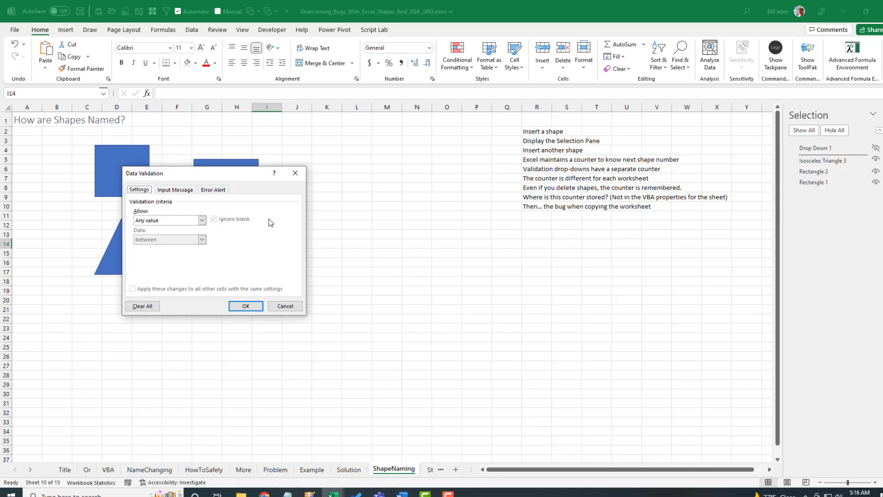
Change the list source to 5,6,7 and hide Drop Down 1.
left_click(201, 220)
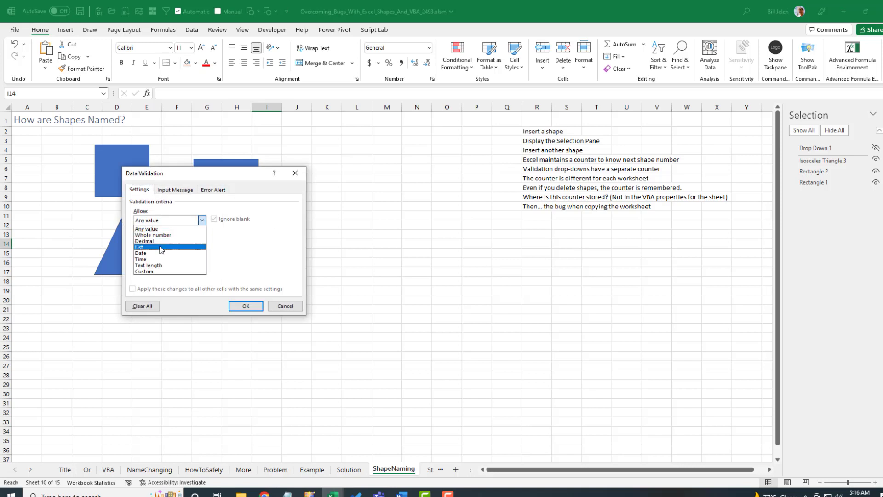
left_click(139, 247)
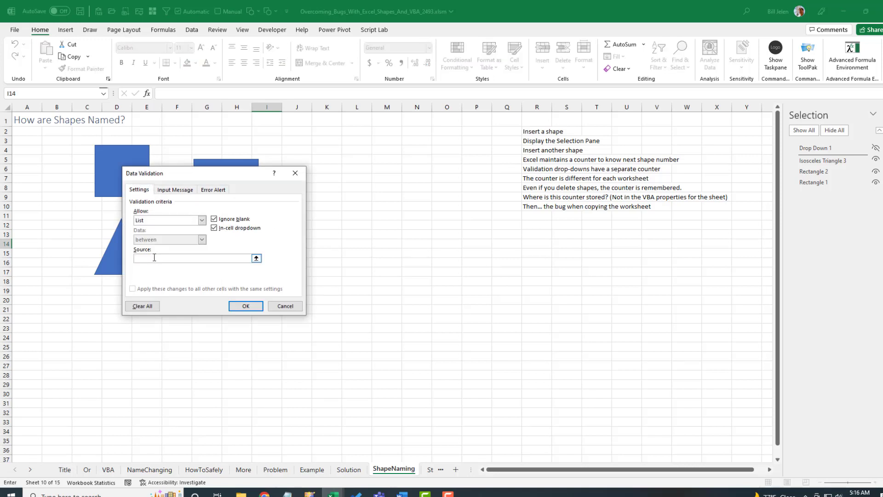
type("5,6,7,")
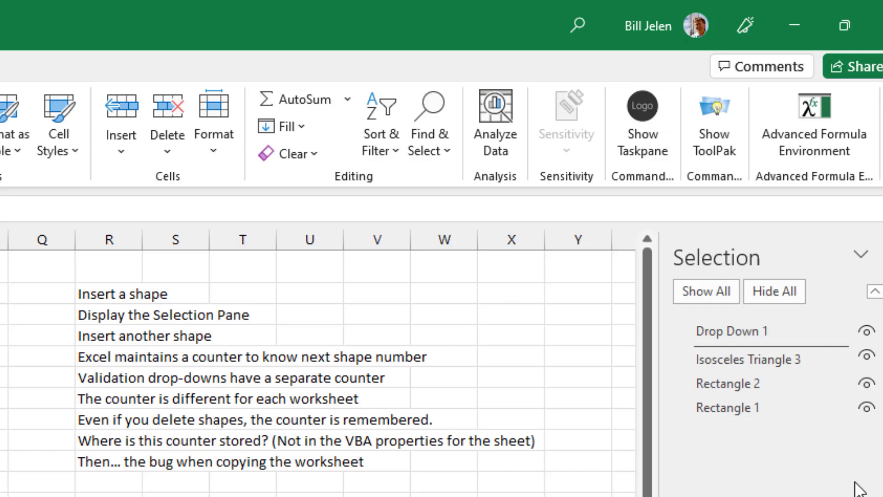
mouse_move(843, 330)
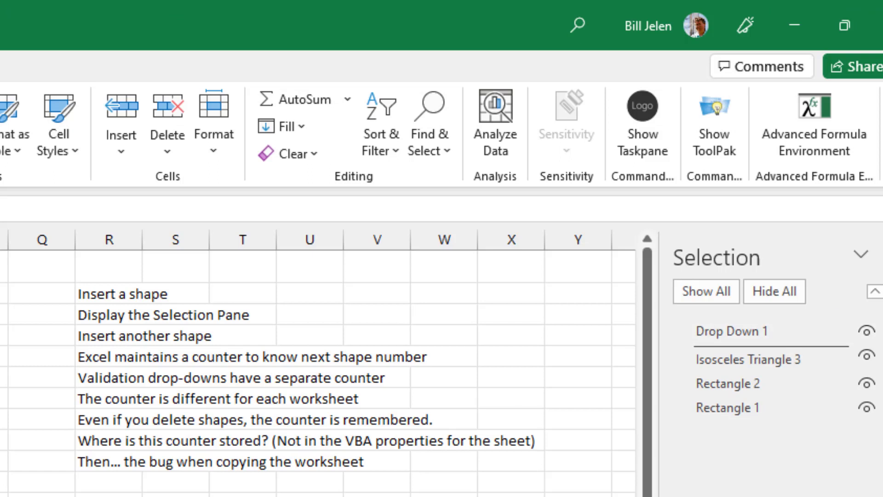
left_click(866, 331)
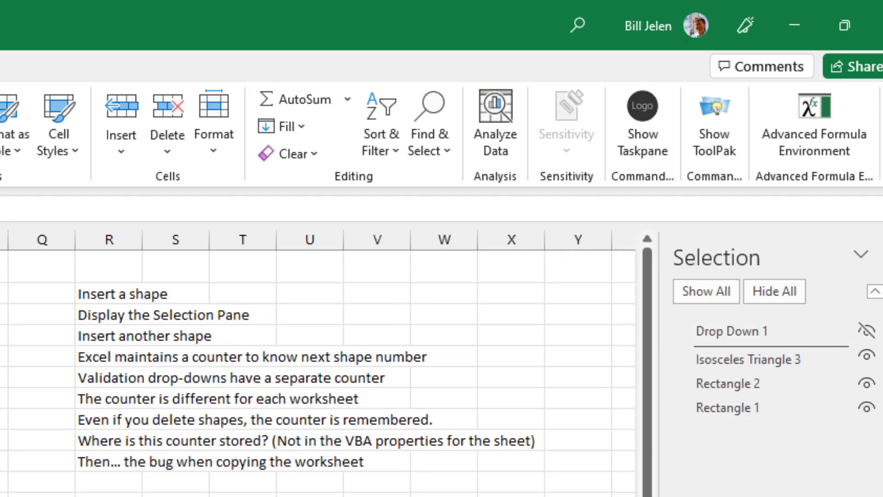
mouse_move(773, 409)
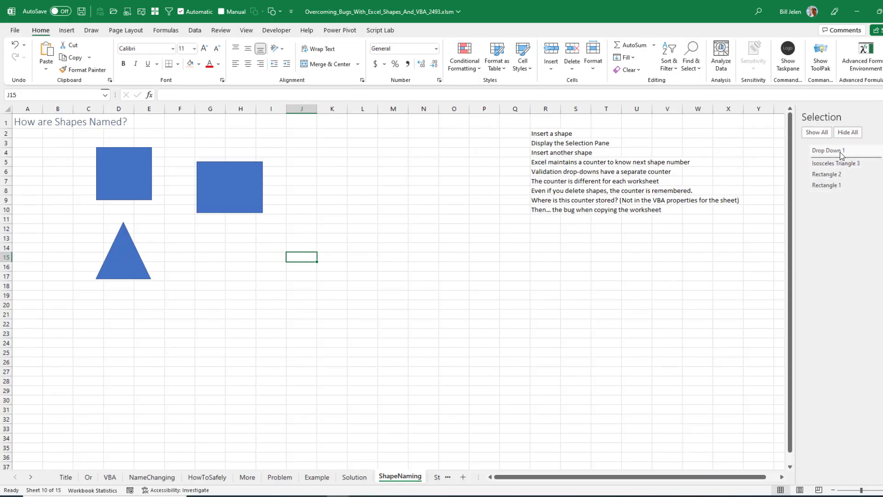
Insert chord shapes on the sheet and select chords in the lower row.
left_click(240, 285)
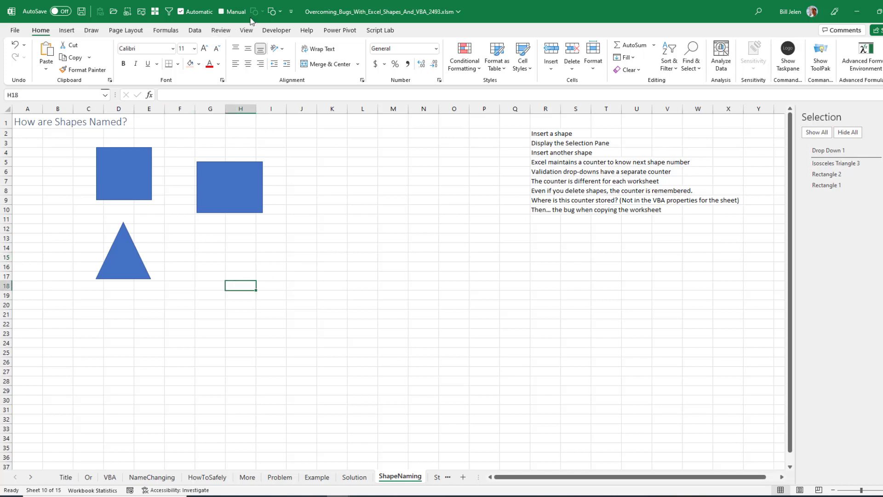
left_click(272, 11)
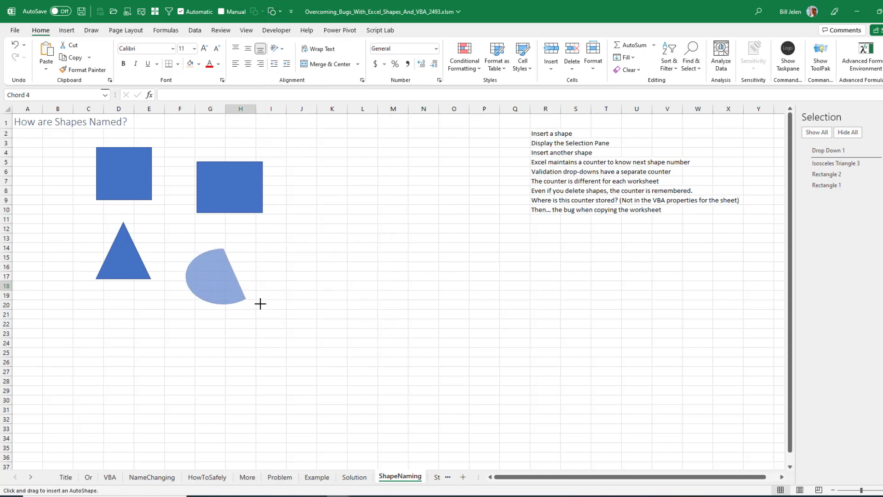
left_click(220, 276)
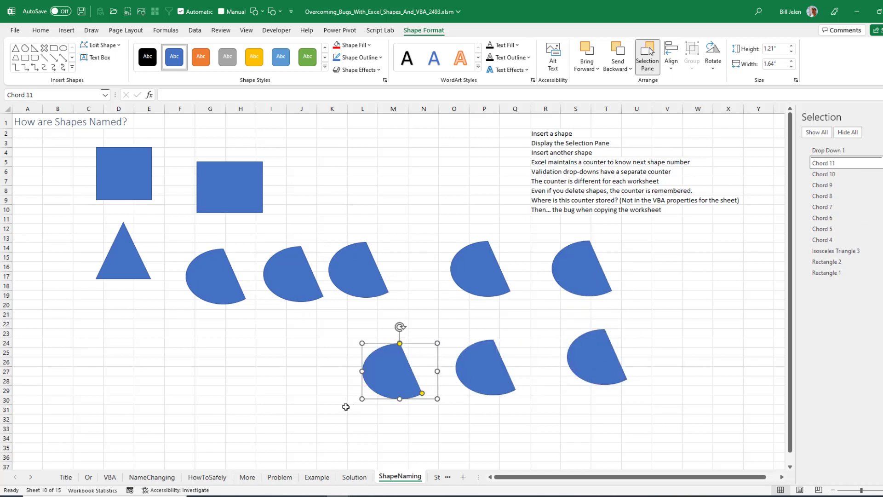
mouse_move(205, 344)
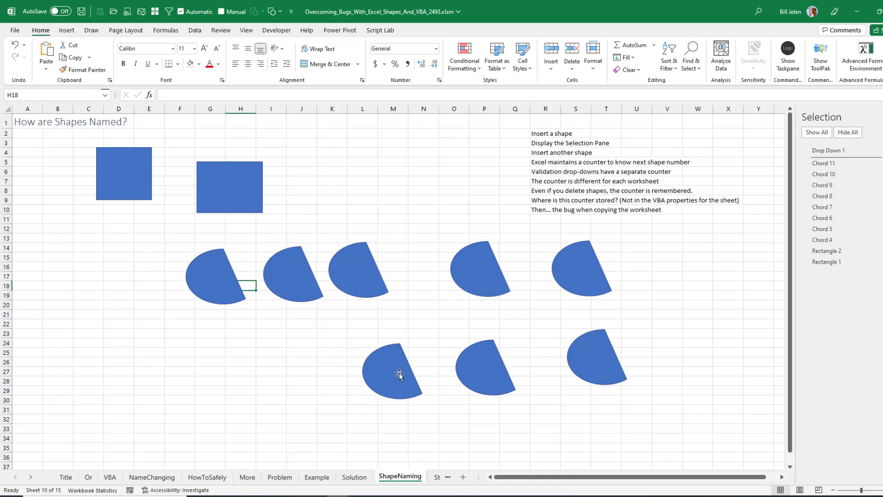
left_click(399, 374)
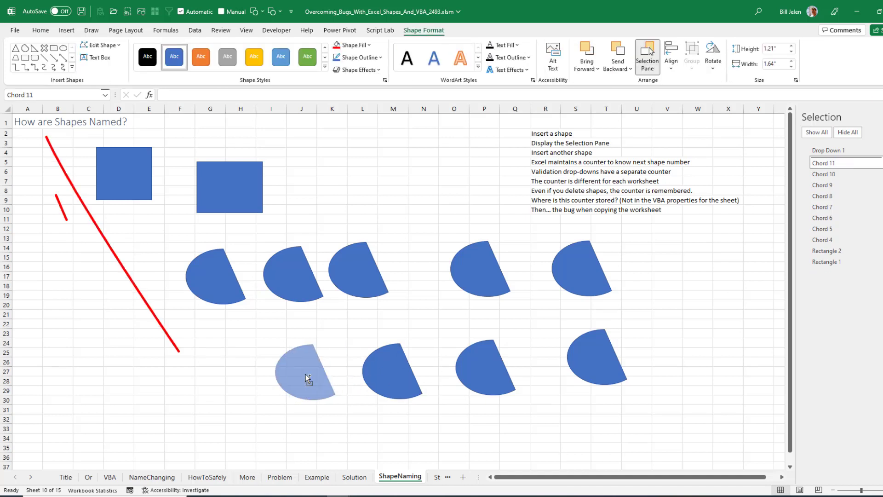
left_click(306, 371)
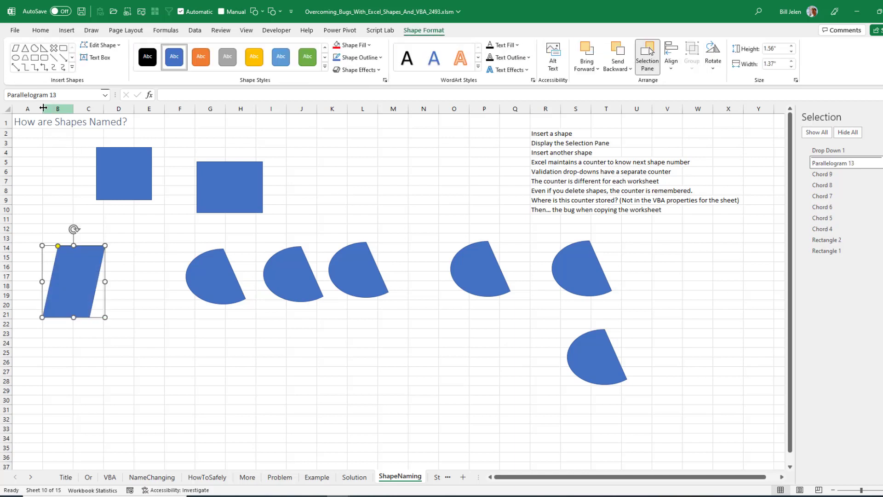
mouse_move(53, 95)
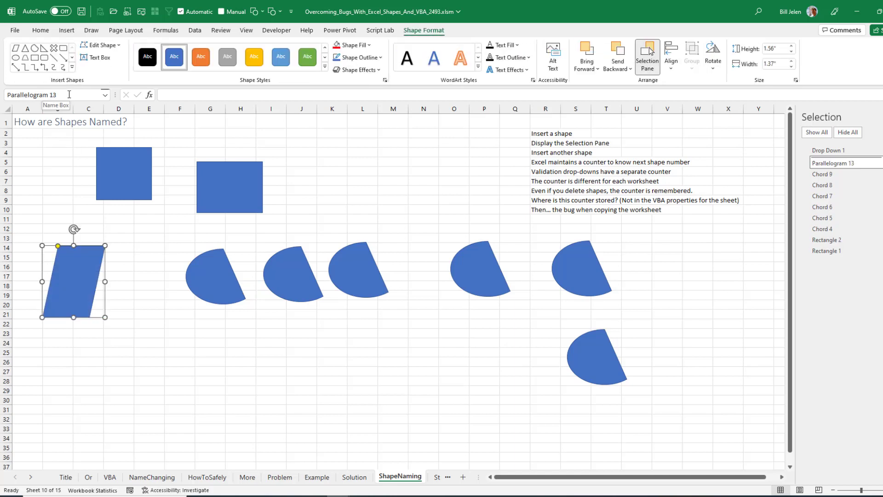
mouse_move(287, 351)
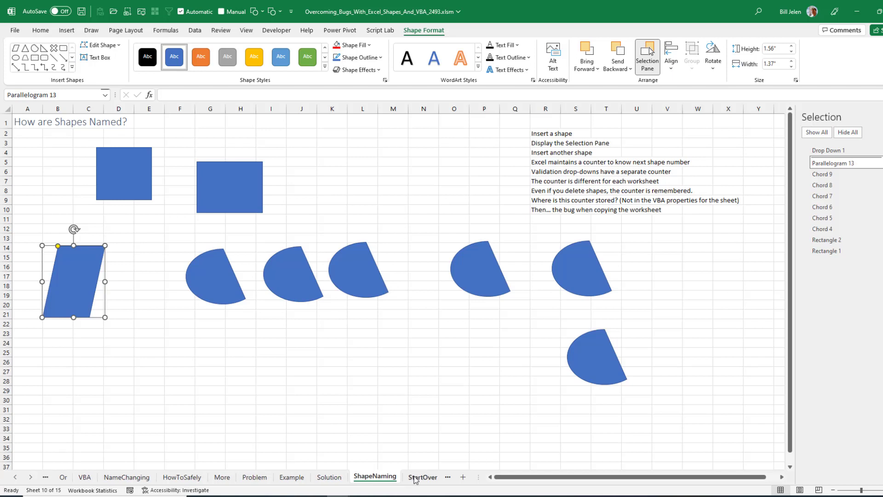
On the StartOver sheet, place Rectangle 6 near row 17, then select another sheet tab.
left_click(422, 477)
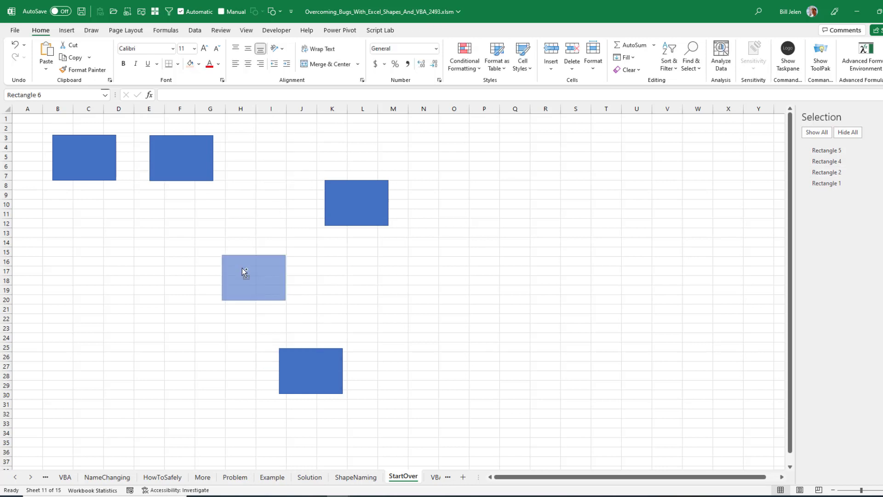
left_click(253, 277)
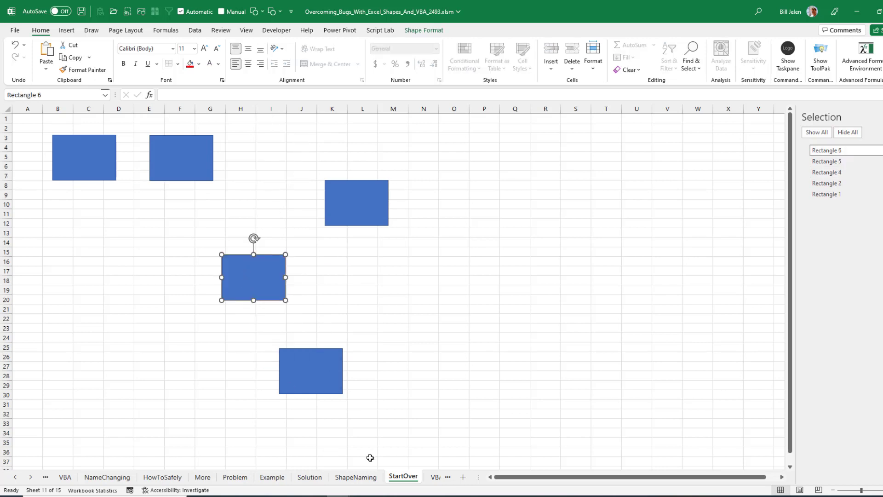
left_click(356, 477)
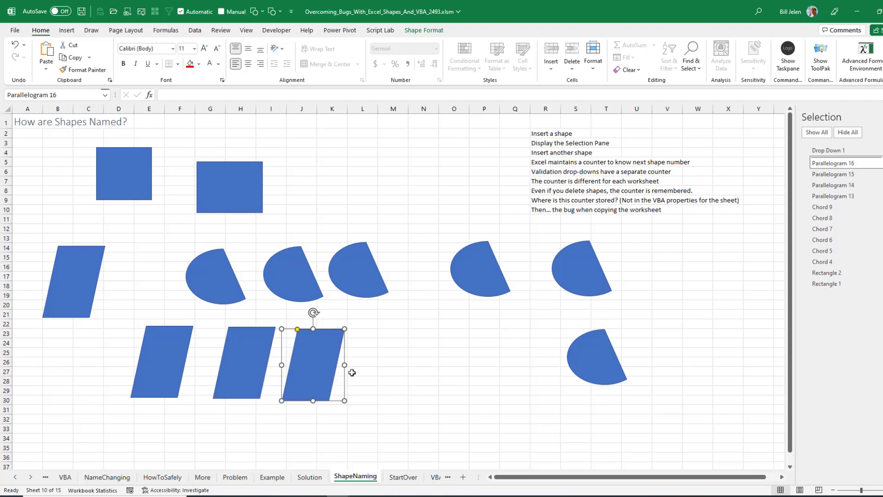
mouse_move(371, 376)
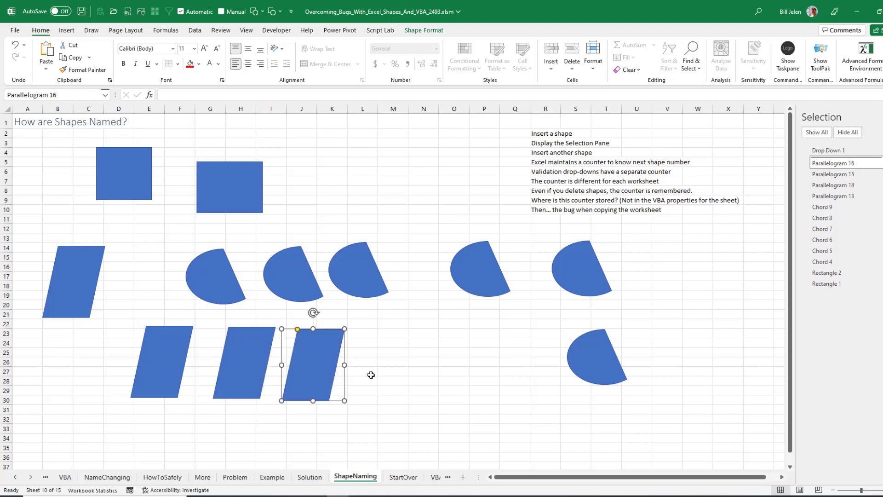
Launch the VBA editor with Alt+F11 to inspect Sheet12 (ShapeNaming) properties.
key("Alt+F11")
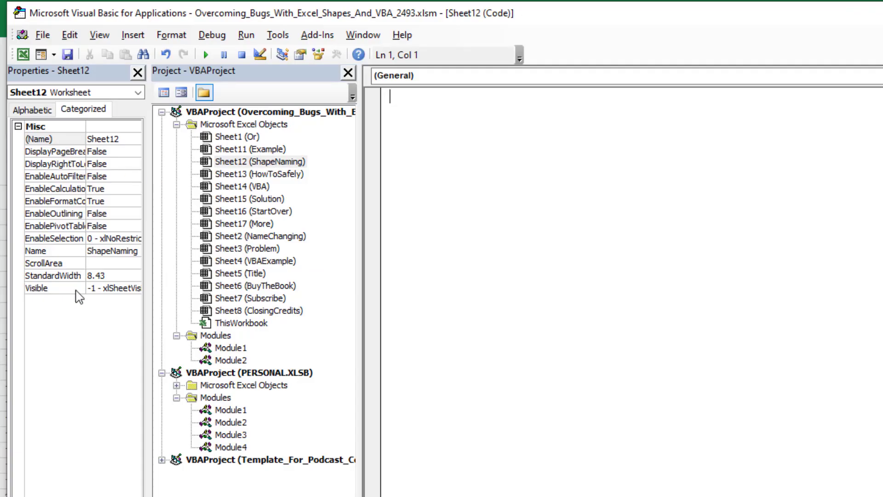
mouse_move(484, 272)
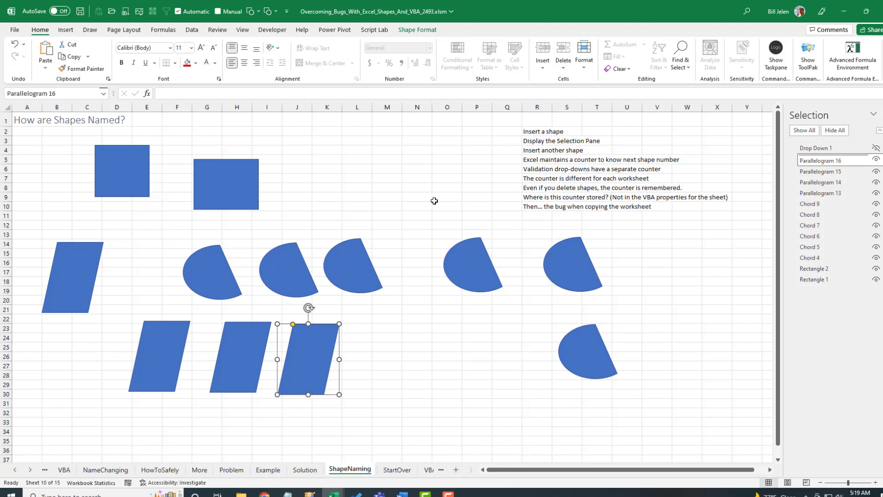
mouse_move(390, 316)
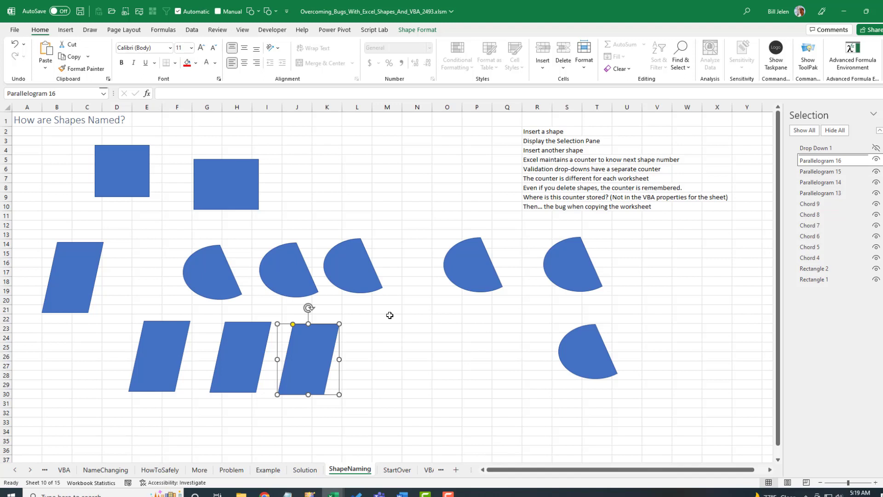
mouse_move(371, 315)
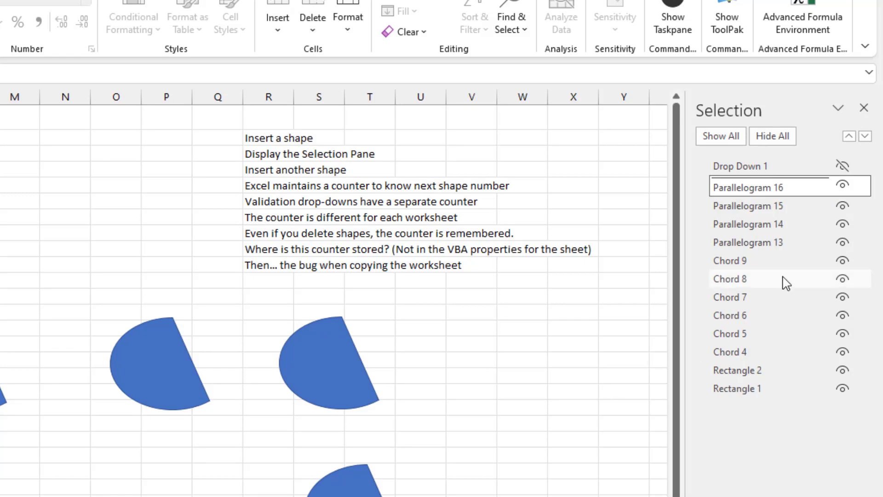
mouse_move(744, 334)
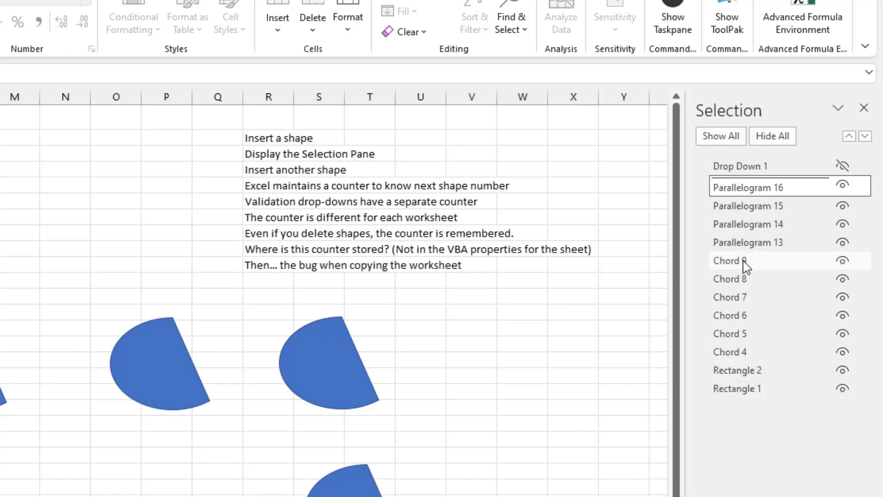
Select the Chord 9 shape in the Selection Pane.
left_click(731, 260)
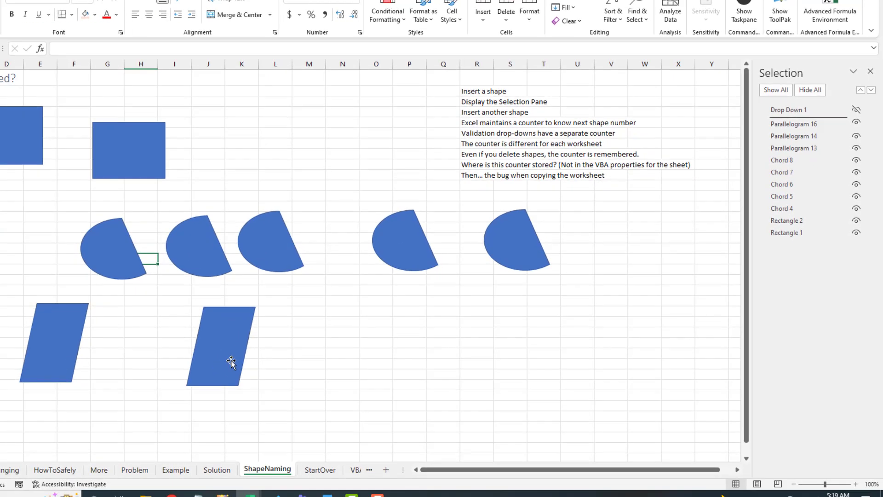
mouse_move(237, 374)
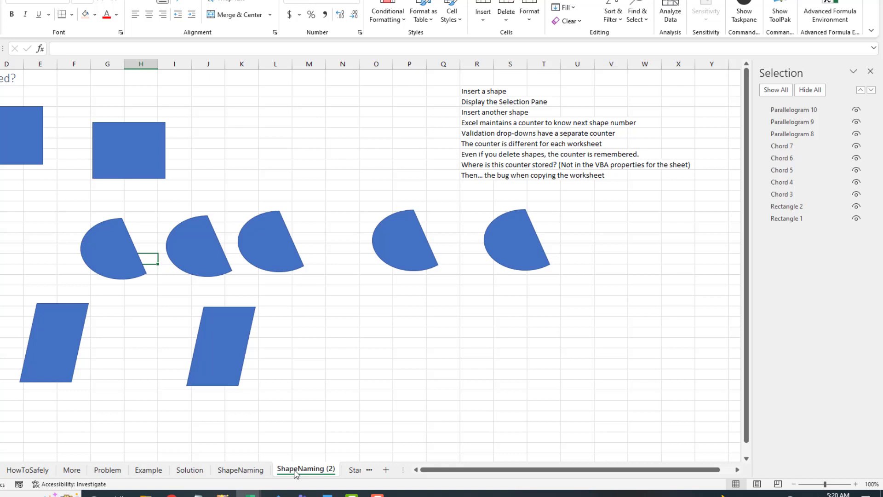
mouse_move(319, 429)
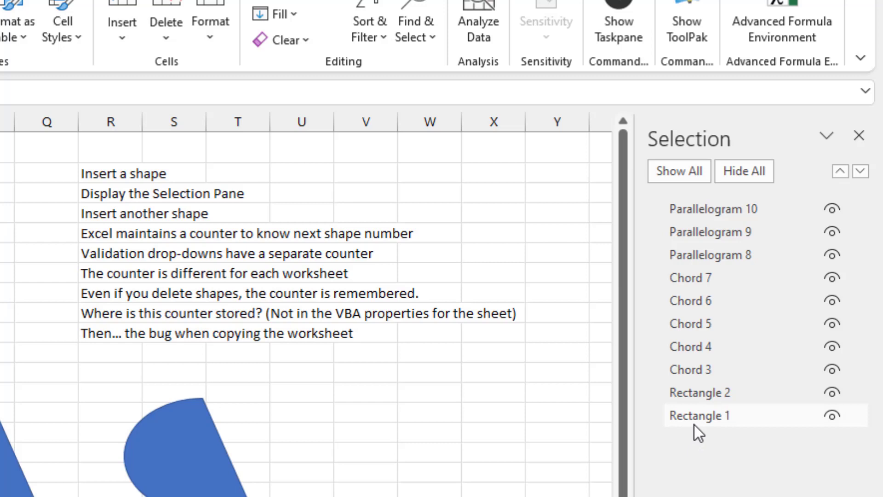
mouse_move(699, 392)
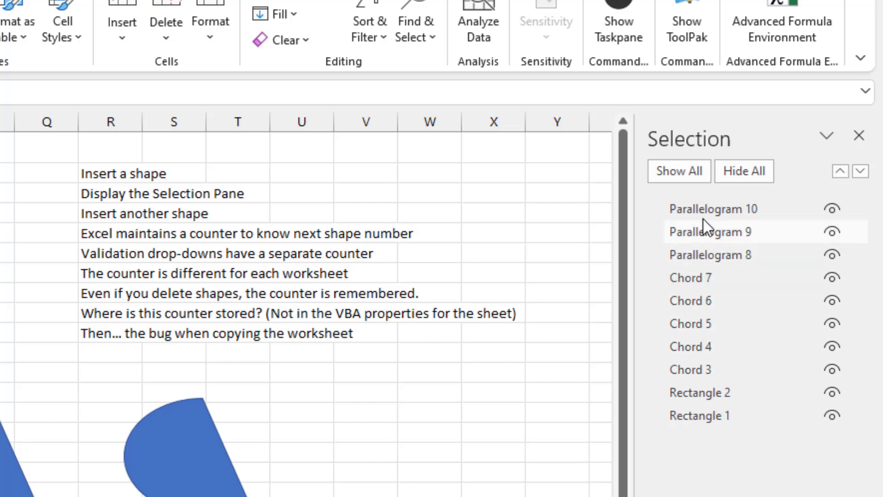
mouse_move(713, 209)
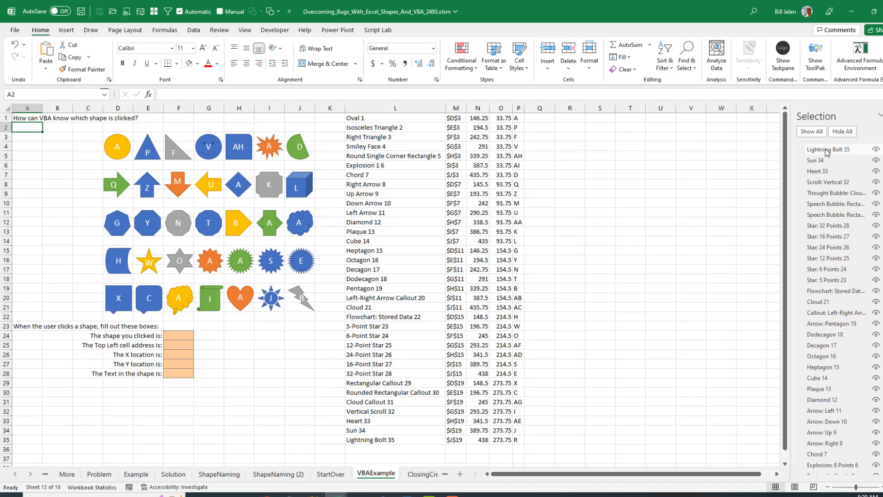
Paste the ListShapes code and inspect Isosceles Triangle 2's address, left and top values in M2:O2.
key("ctrl+v")
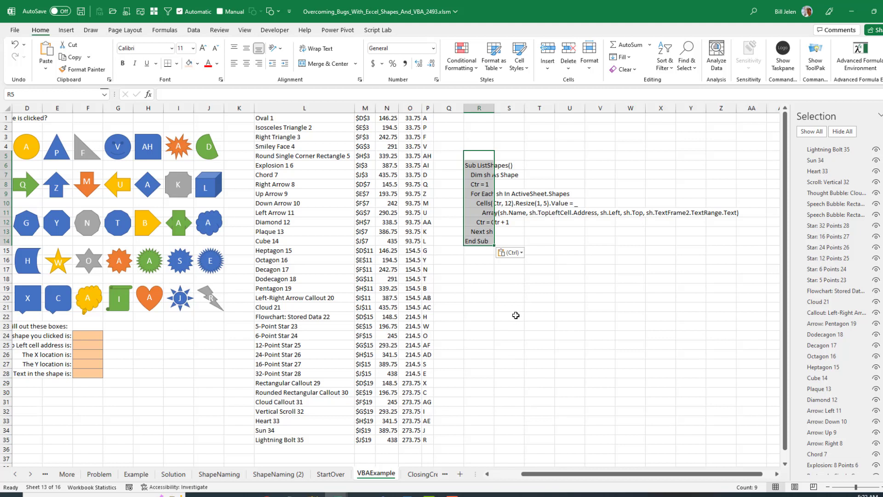
mouse_move(514, 223)
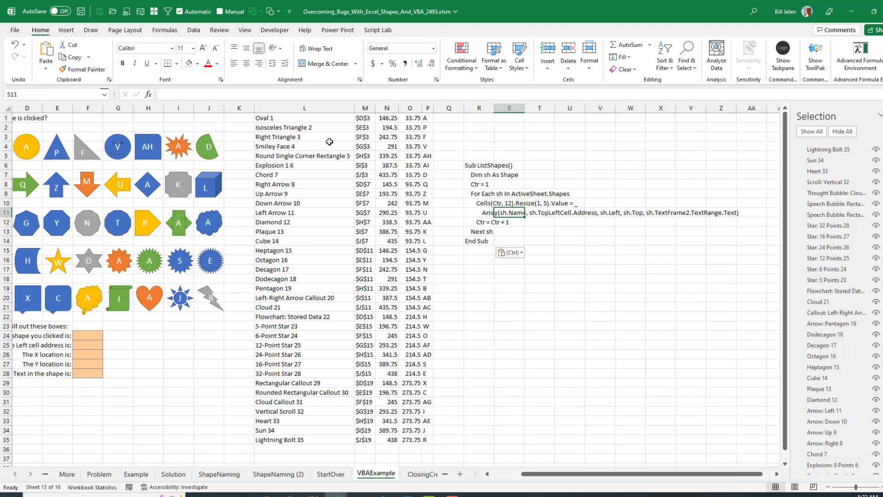
left_click(364, 128)
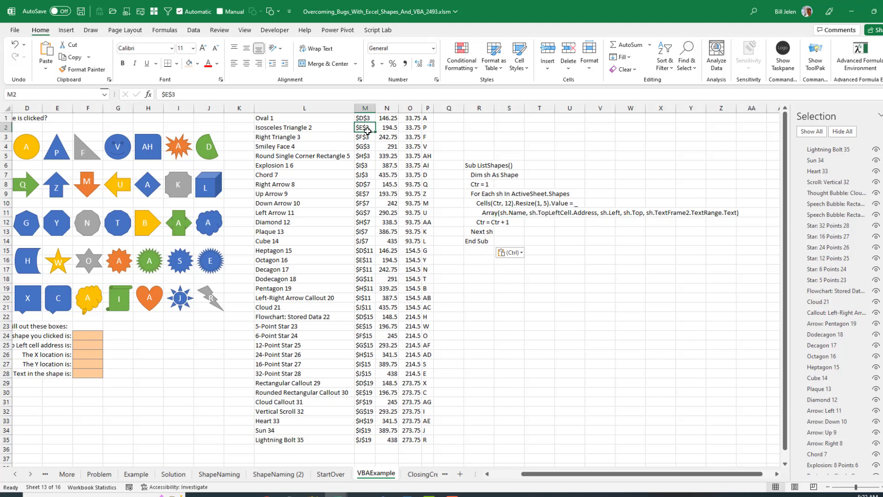
mouse_move(391, 128)
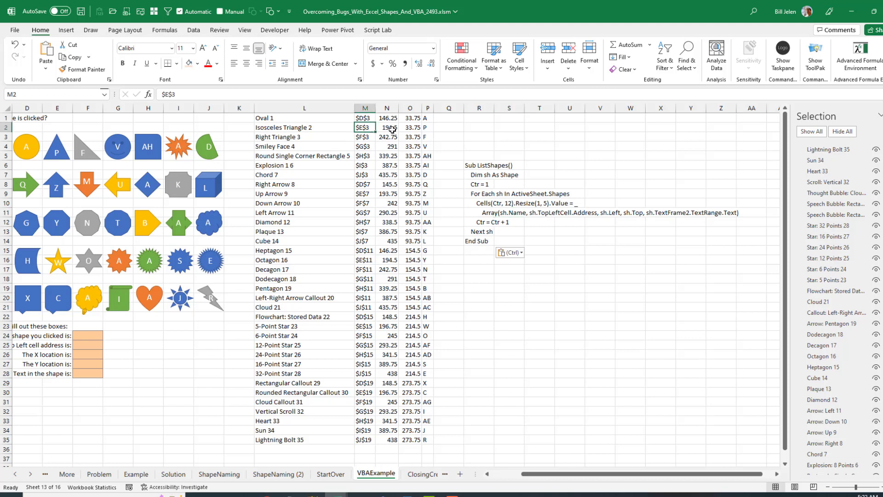
left_click(387, 127)
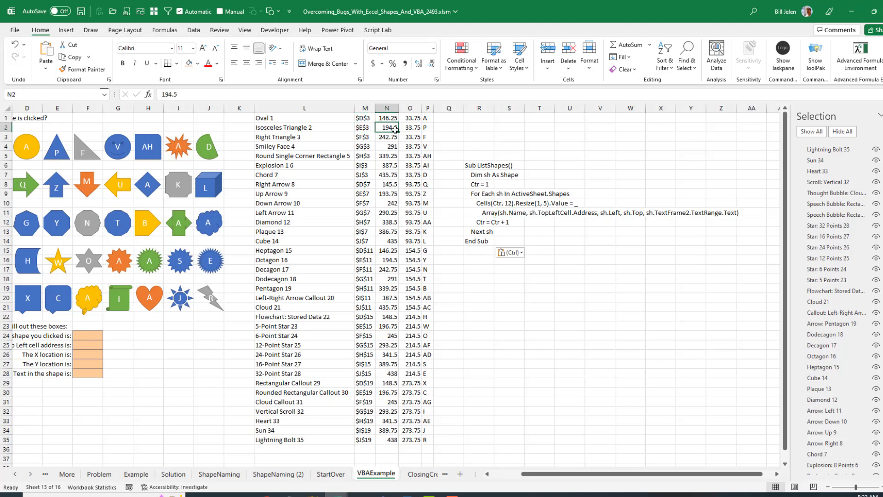
left_click(410, 127)
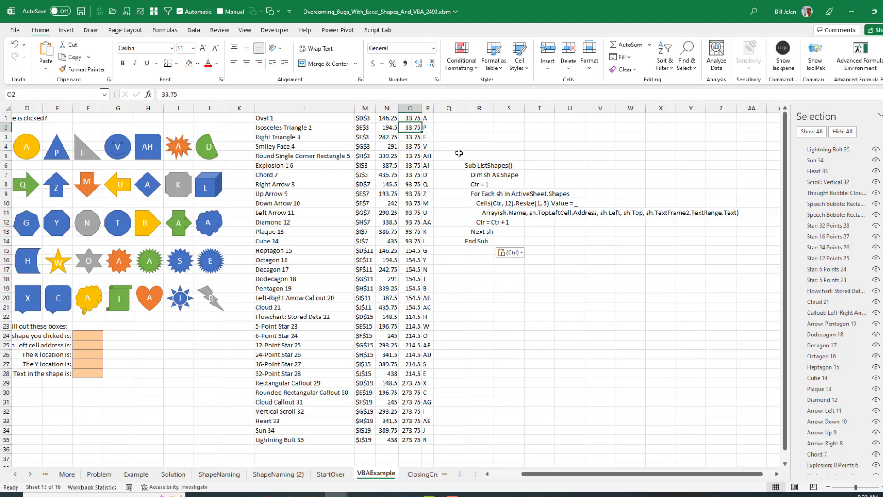
mouse_move(691, 219)
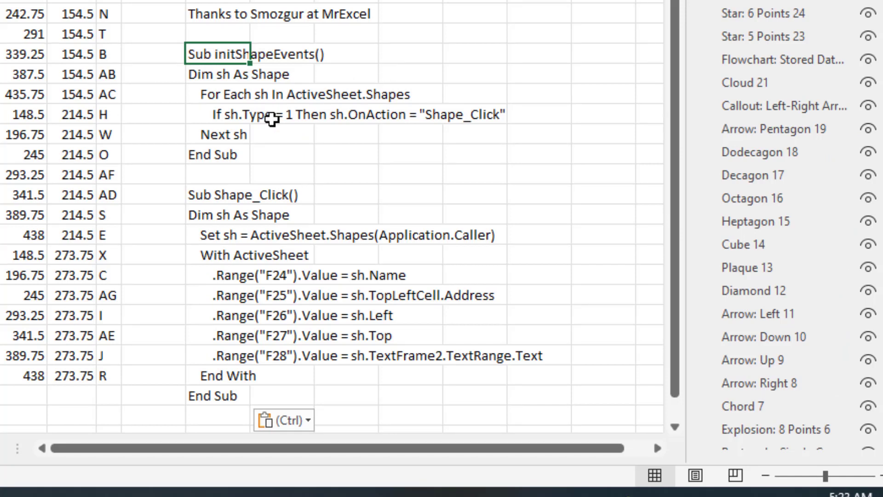
mouse_move(236, 125)
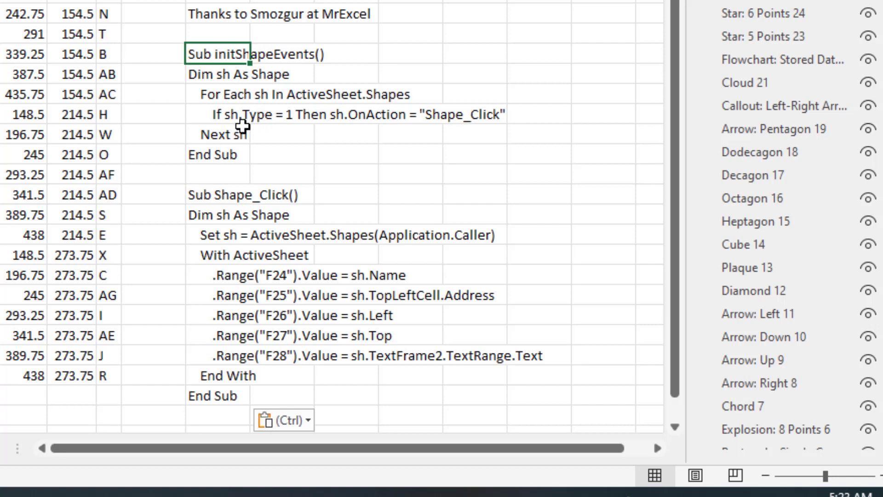
Point to the 'Dim sh As Shape' declaration in the pasted Shape_Click code.
left_click(276, 74)
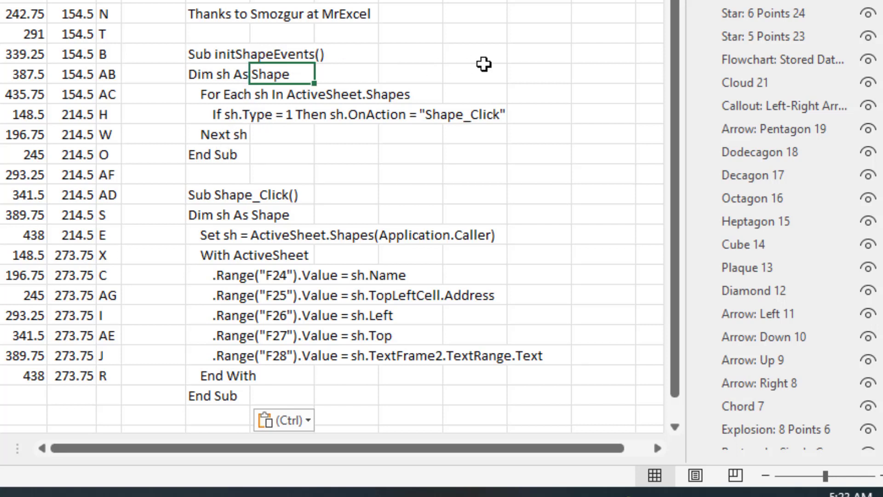
mouse_move(397, 82)
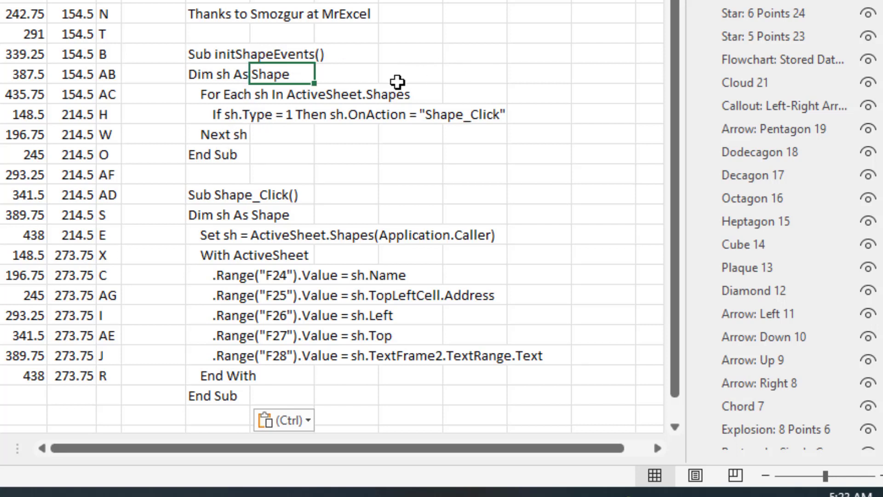
mouse_move(234, 102)
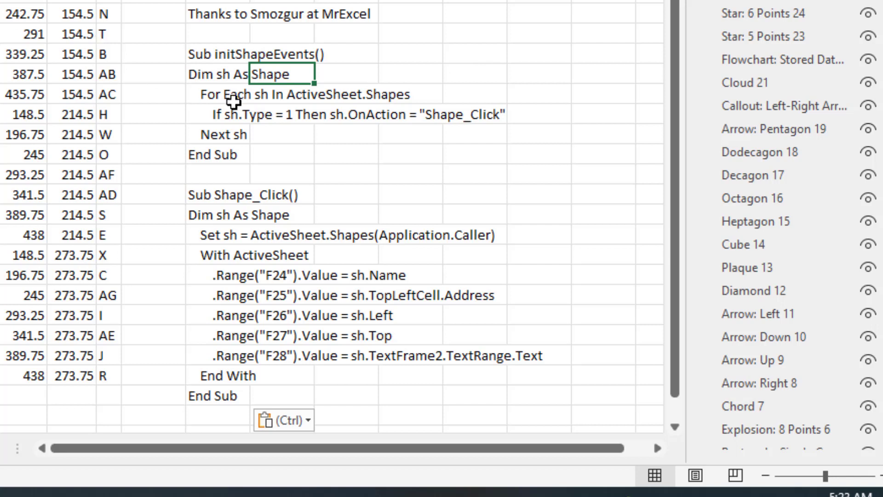
mouse_move(384, 125)
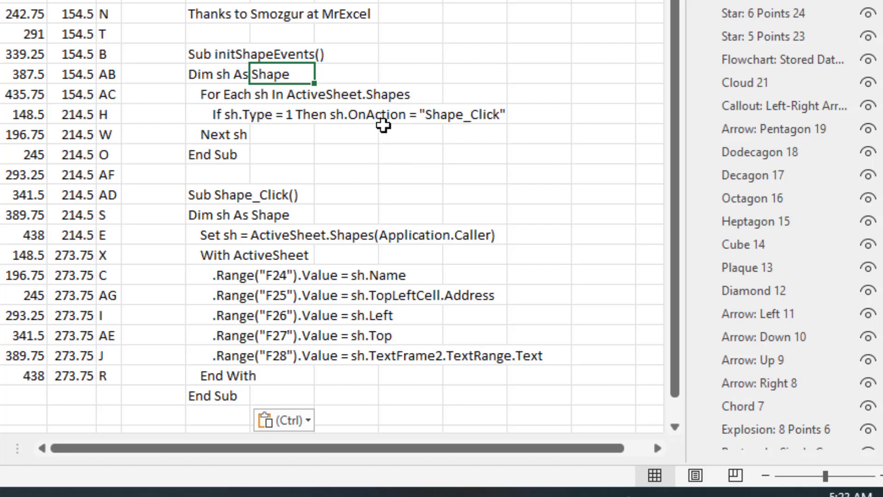
mouse_move(491, 119)
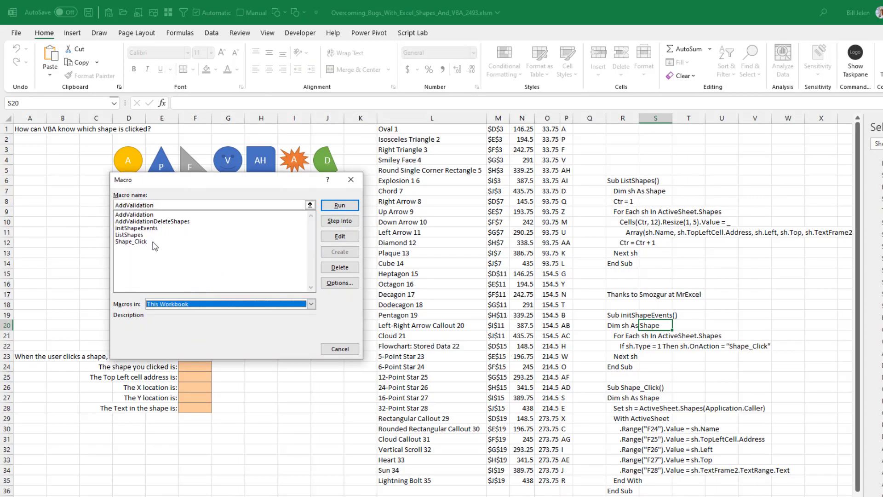
Select initShapeEvents in the macro list and run it.
left_click(136, 228)
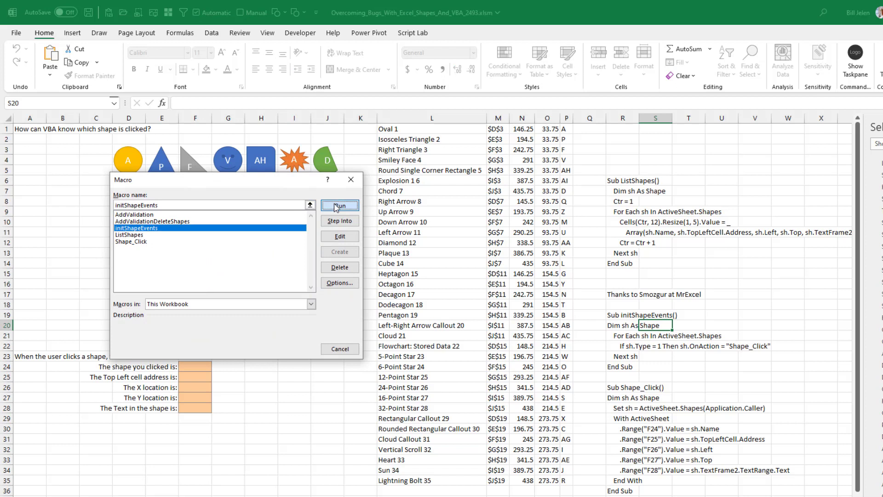
left_click(339, 205)
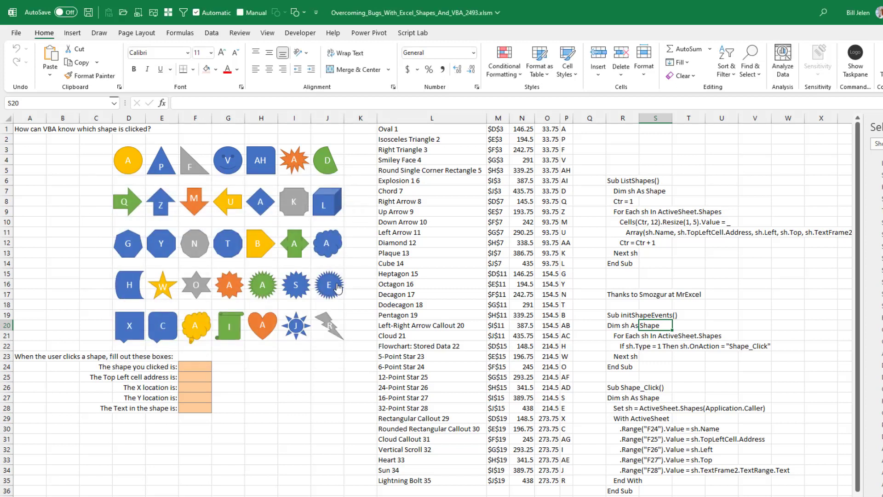
mouse_move(318, 282)
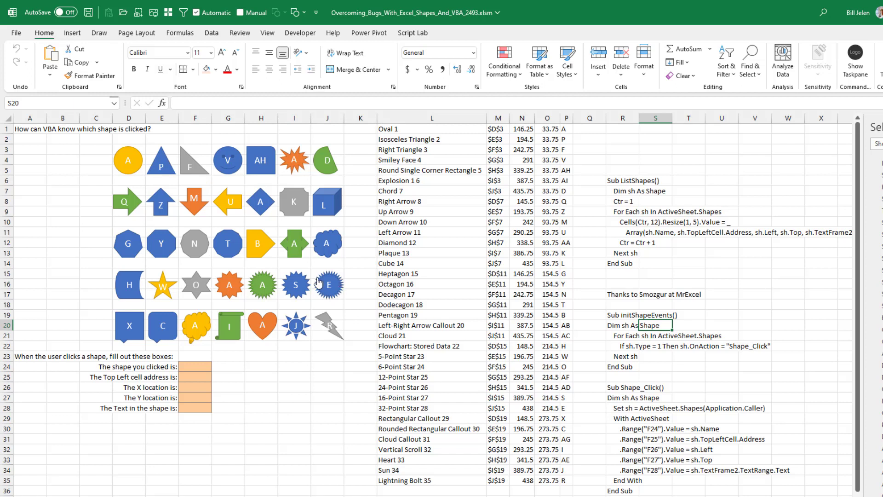
mouse_move(671, 389)
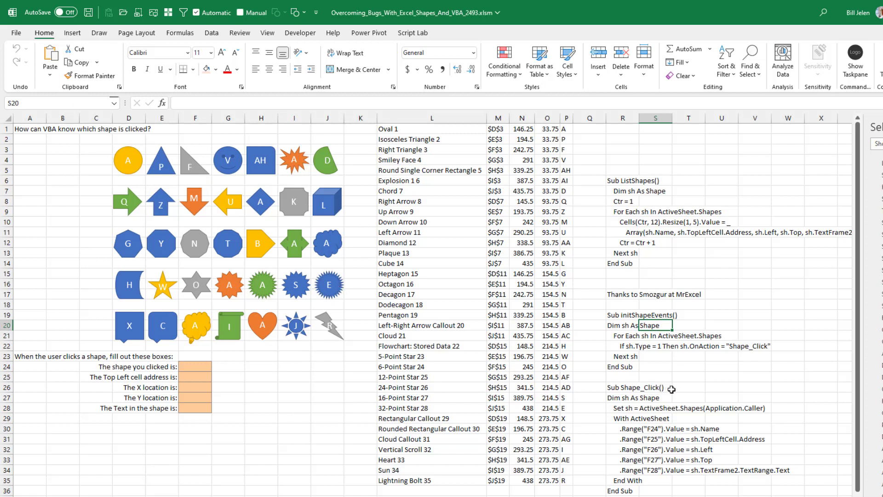
mouse_move(673, 413)
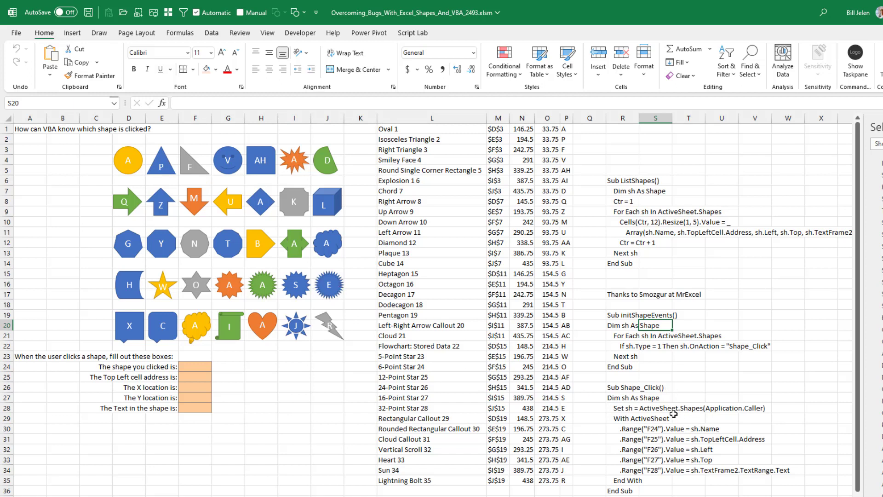
mouse_move(726, 414)
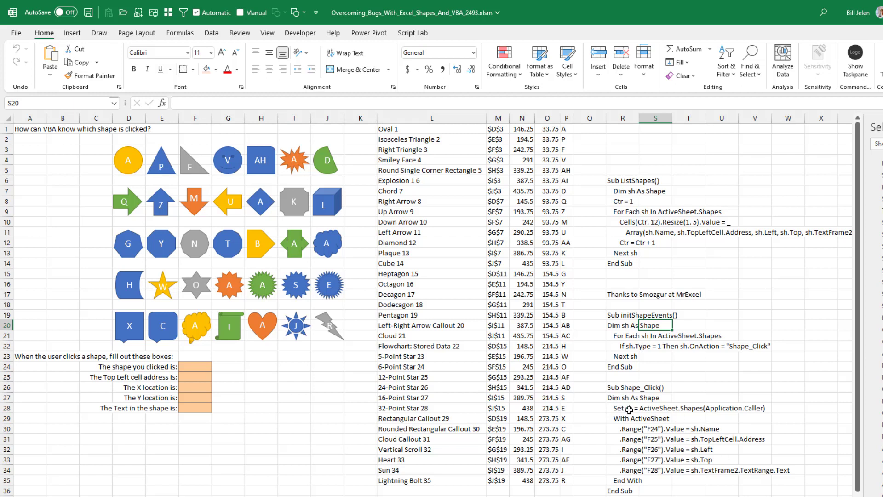
mouse_move(725, 441)
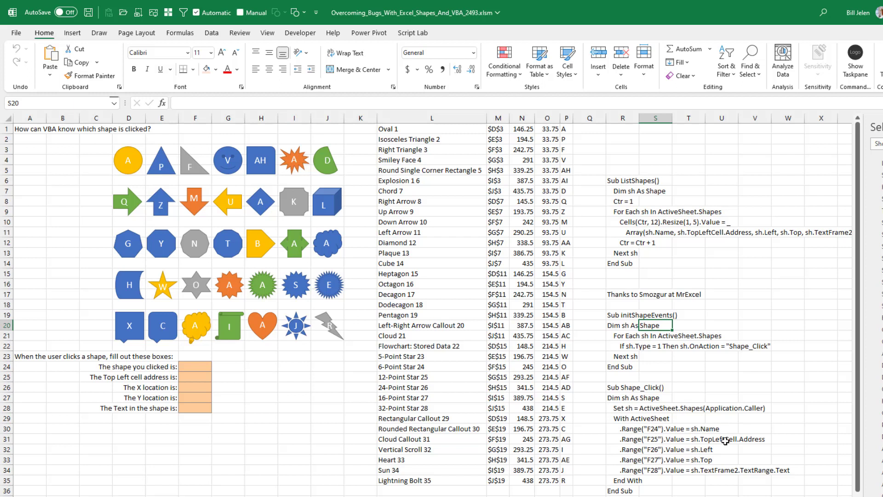
mouse_move(713, 459)
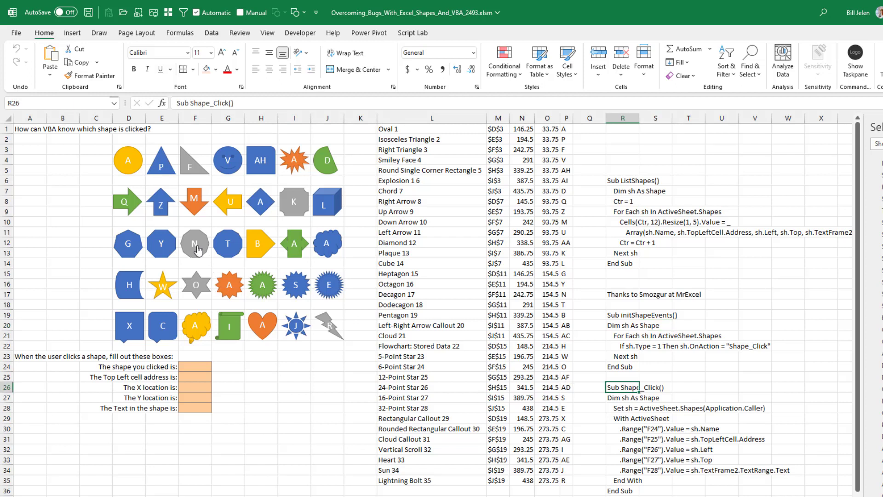
Click the grey decagon N and then plaque K to report their details in the answer boxes.
left_click(195, 243)
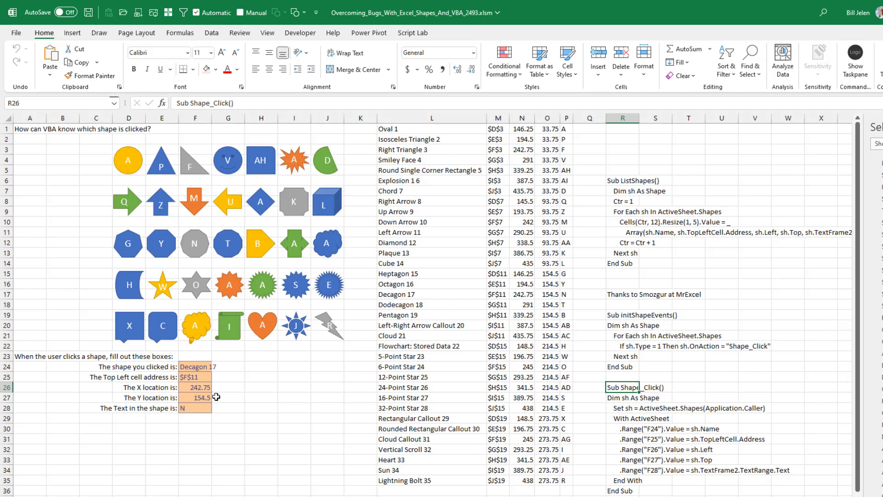
mouse_move(283, 398)
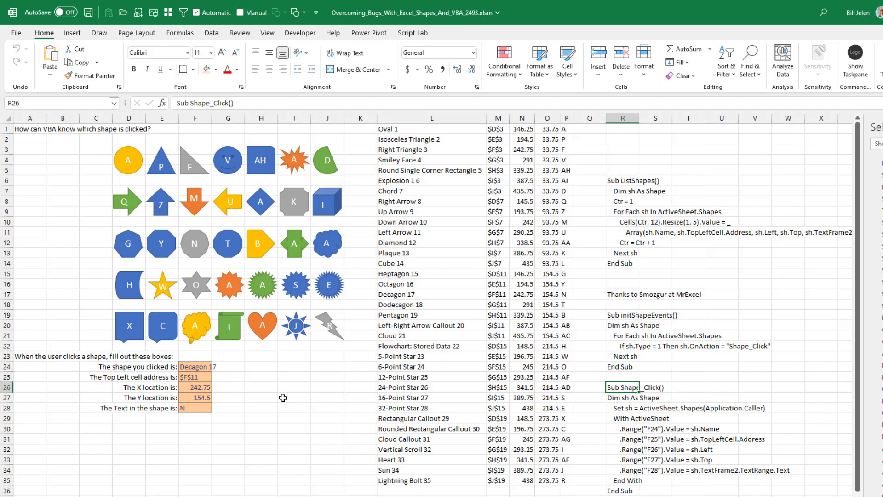
left_click(294, 201)
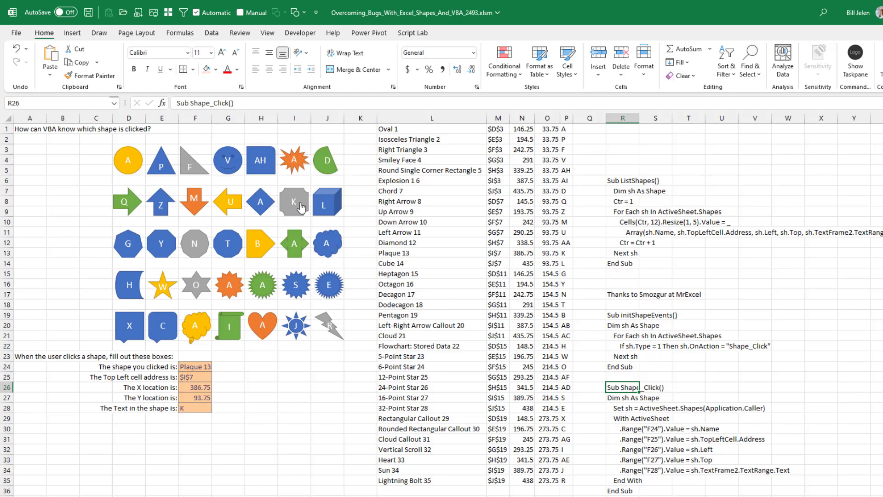
mouse_move(208, 381)
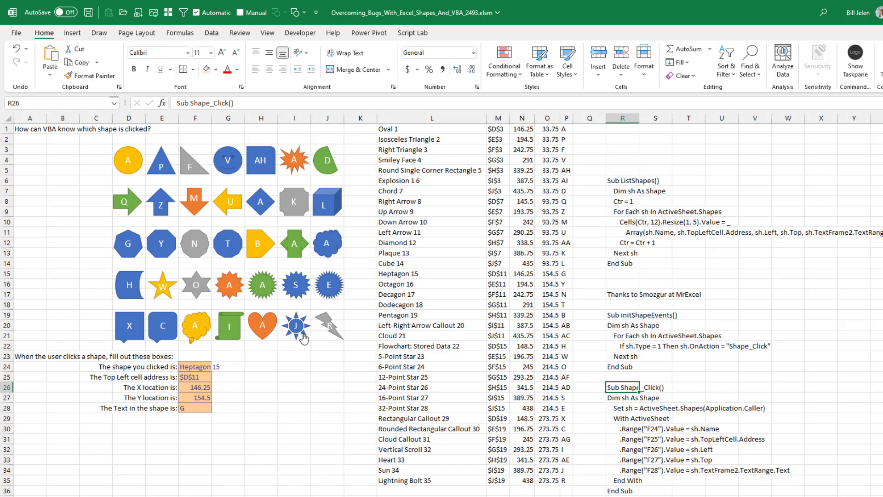
mouse_move(273, 339)
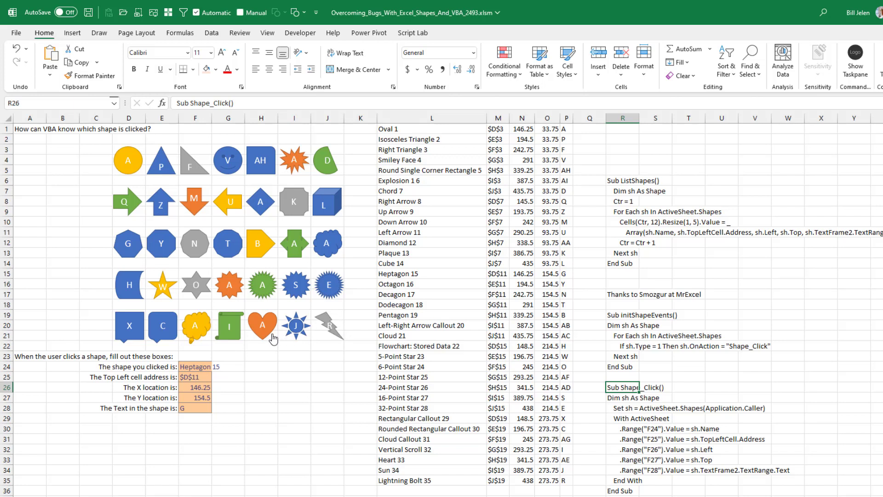